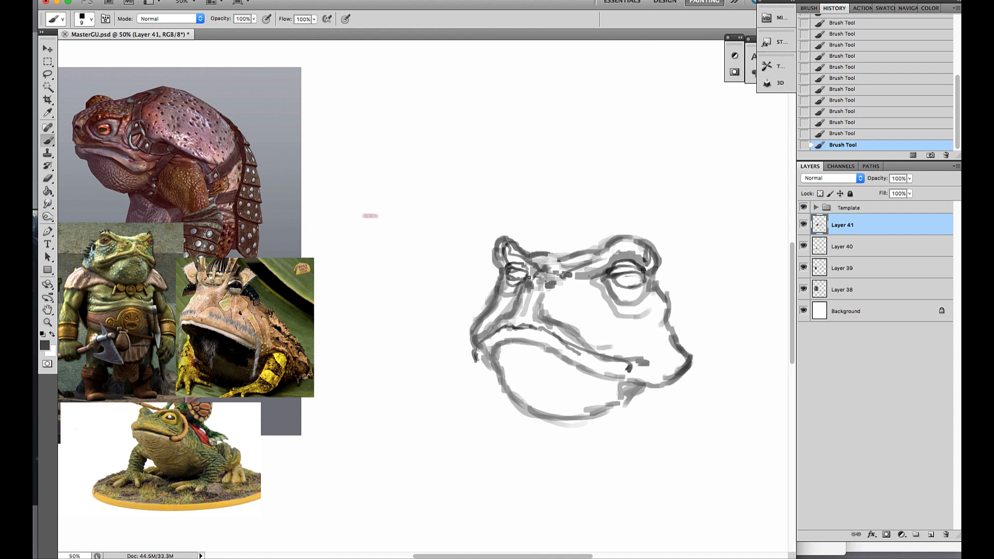
Sketch the toad head outline and darken the brow and eye shapes in grey.
drag(463, 323, 621, 335)
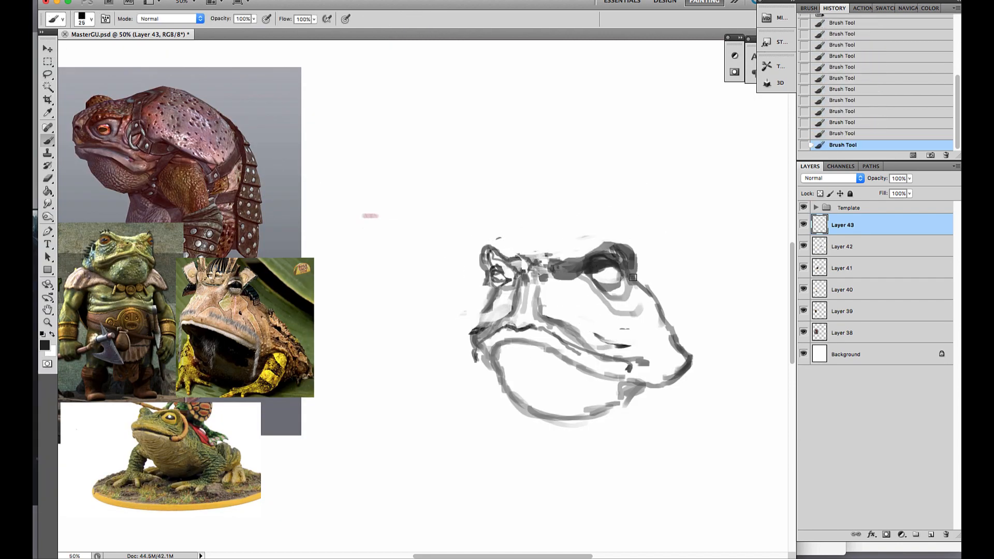
drag(631, 277, 549, 341)
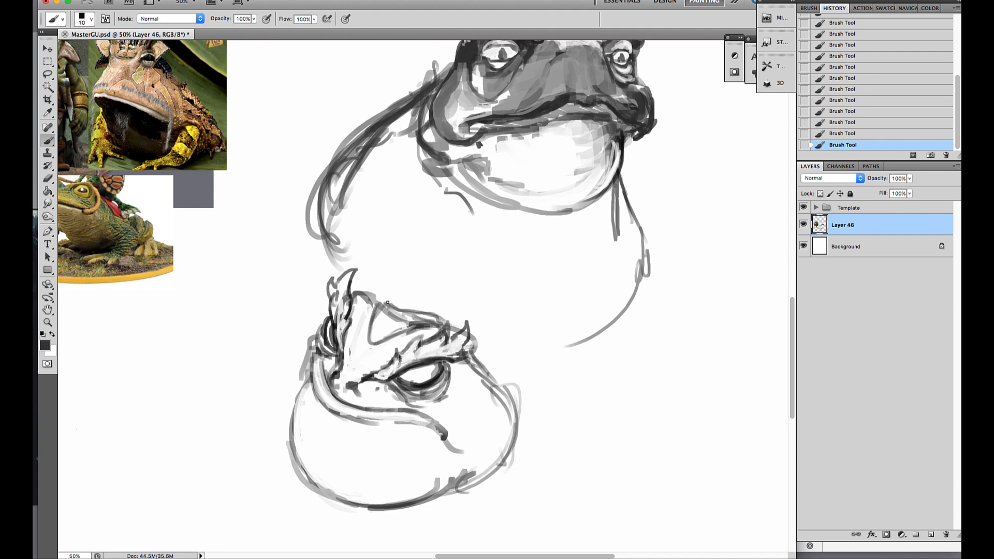
Sketch the figure's body curves and rough in the large hat around the head.
drag(380, 305, 342, 374)
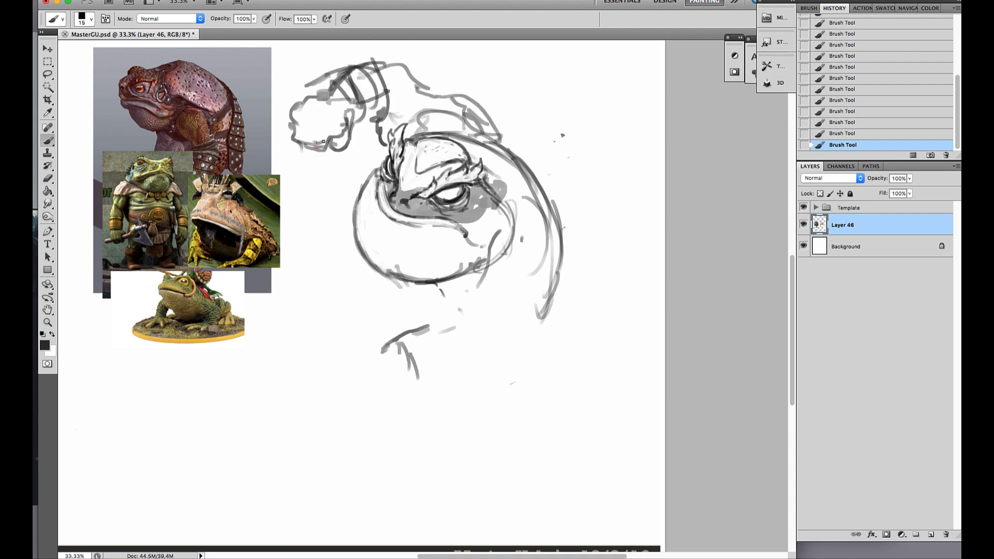
drag(311, 329, 367, 412)
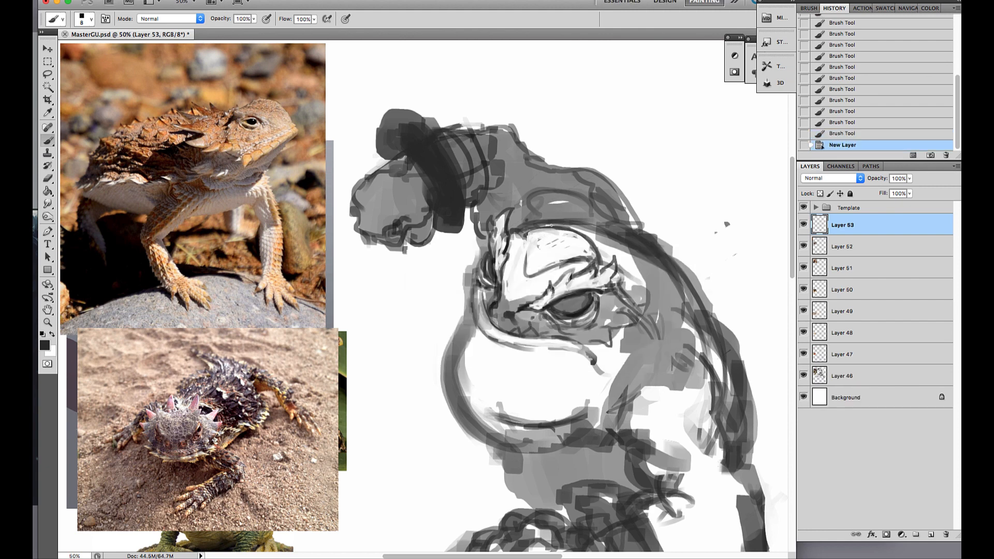
Block grey tone across the figure and along the monk's shoulder.
drag(513, 227, 665, 278)
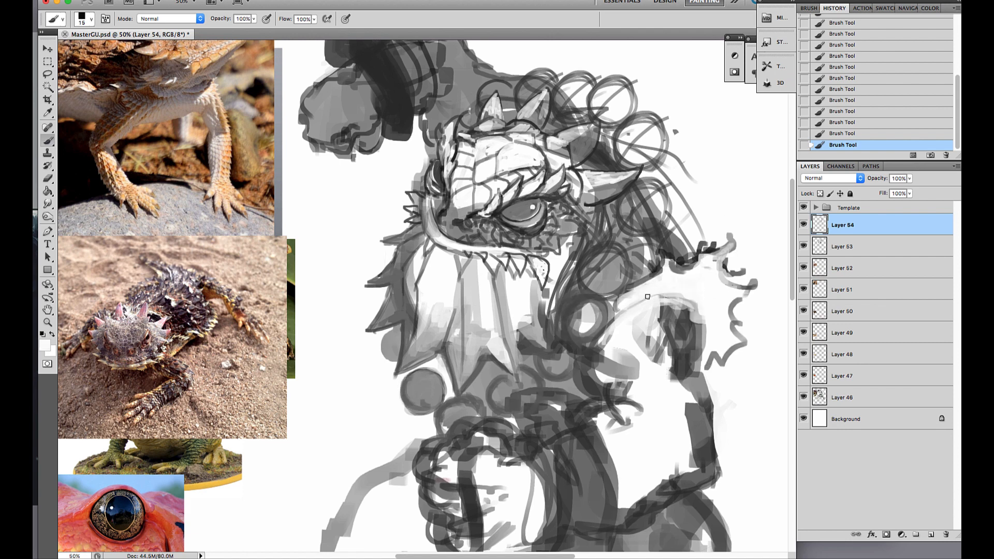
drag(640, 298, 672, 380)
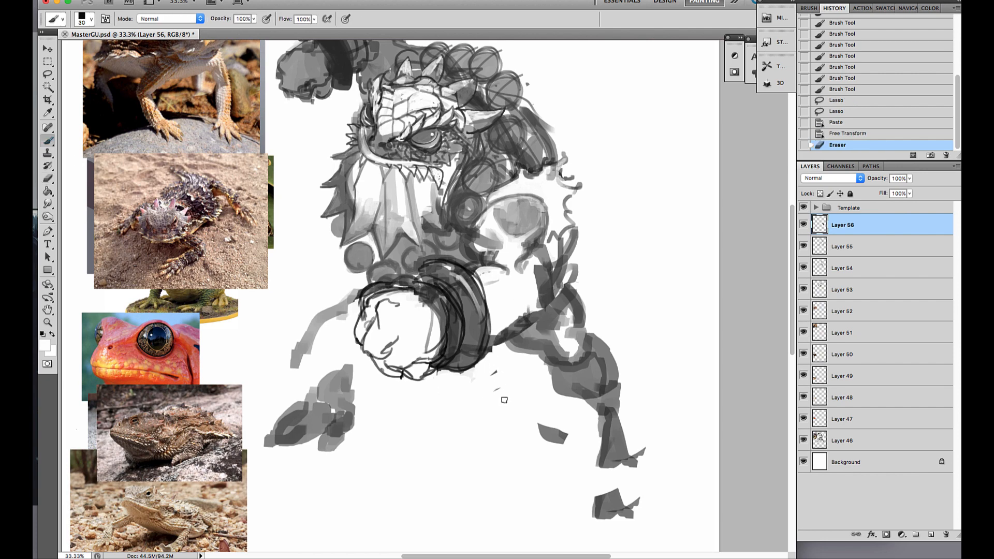
Rough in the clenched fist and arm shapes below the head.
drag(570, 355, 622, 507)
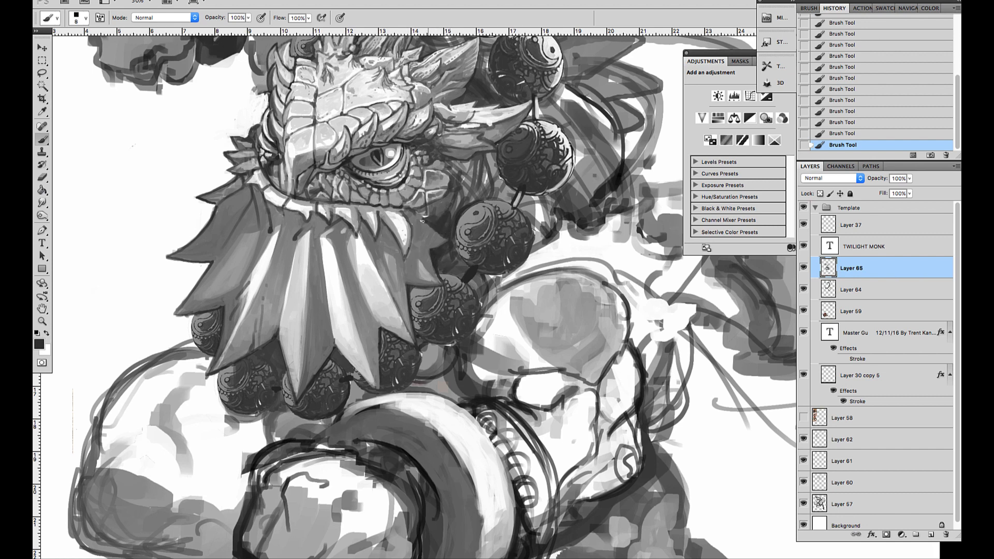
Add horn, hat and bead detail atop the lizard monk's head on Layer 66.
click(457, 196)
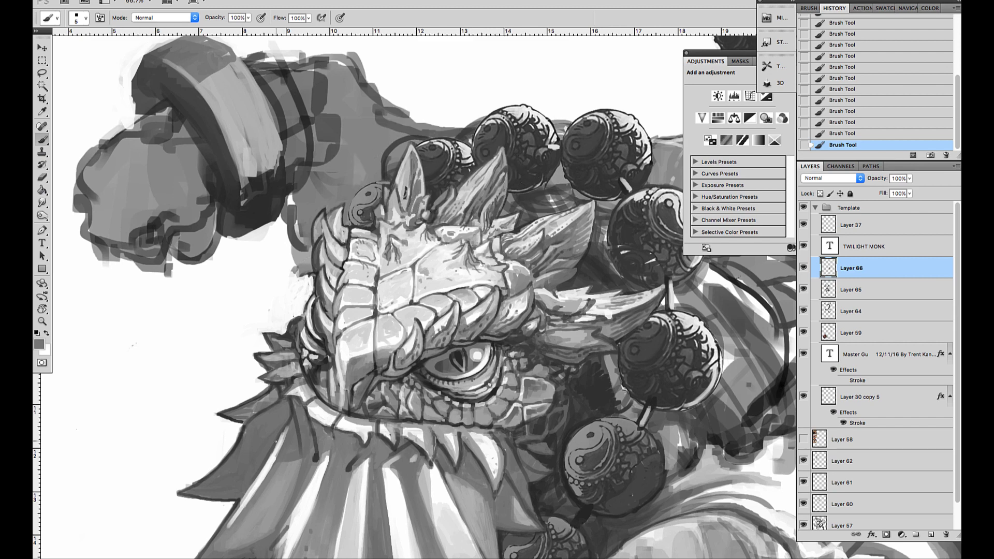
Shade the staff's ring ornament and paint its knotted hanging cord.
scroll(down, 3)
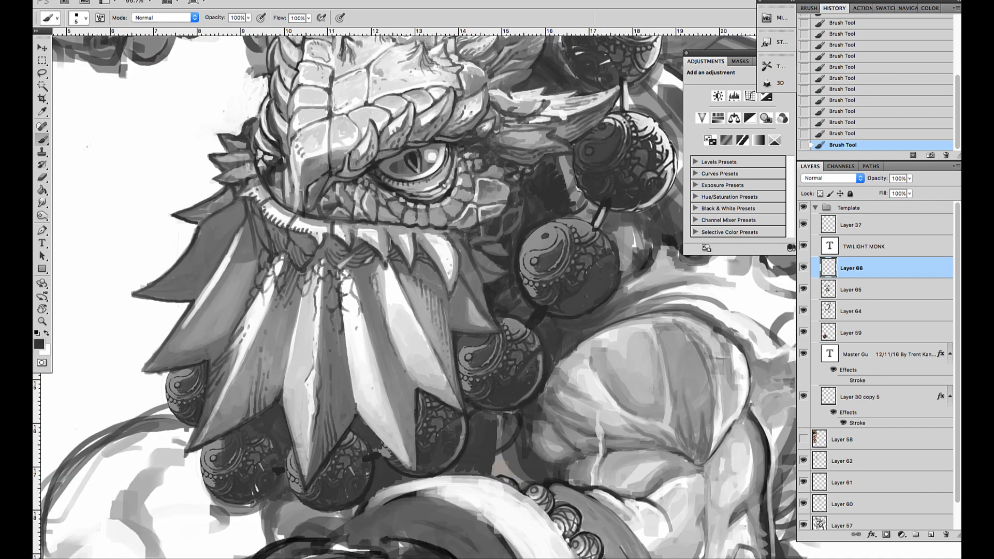
click(285, 311)
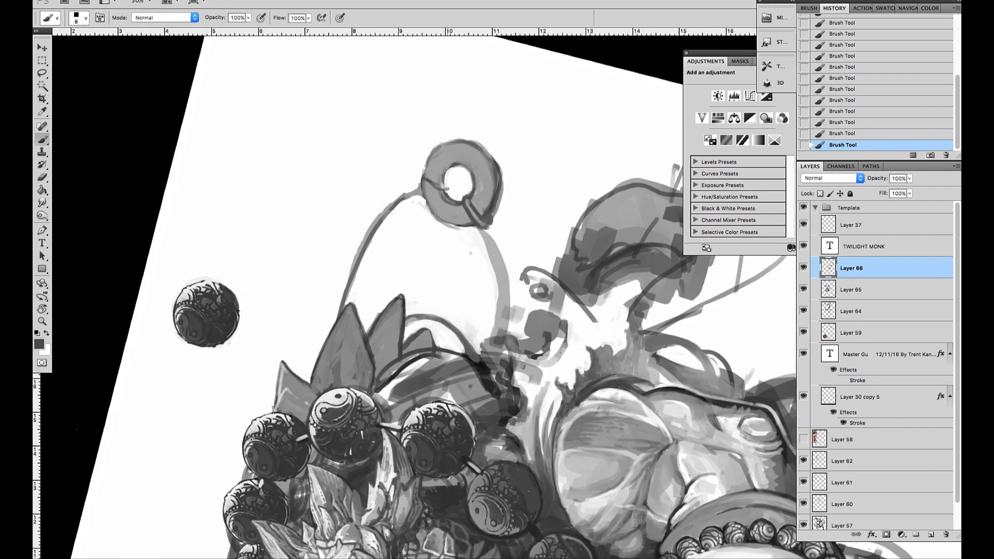
drag(431, 171, 444, 209)
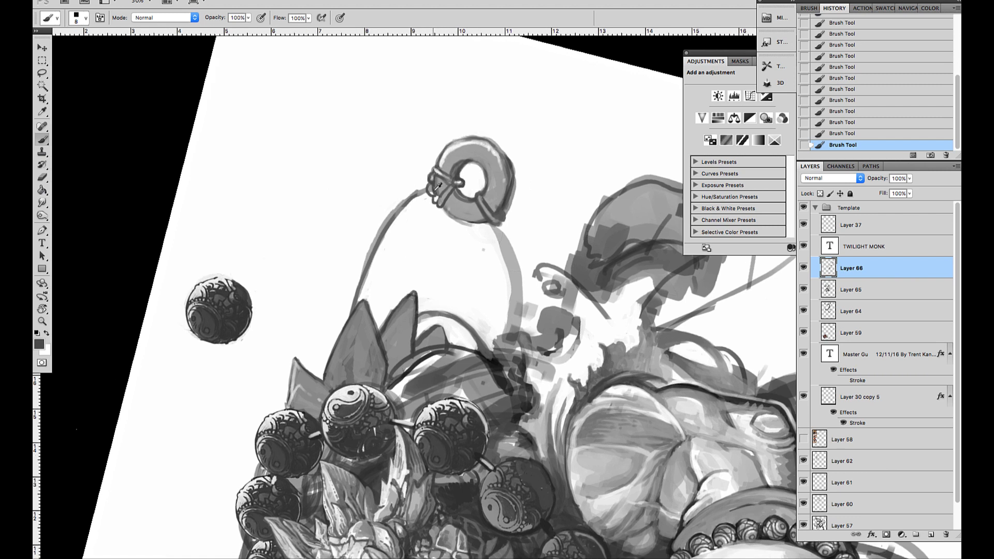
drag(437, 184, 373, 247)
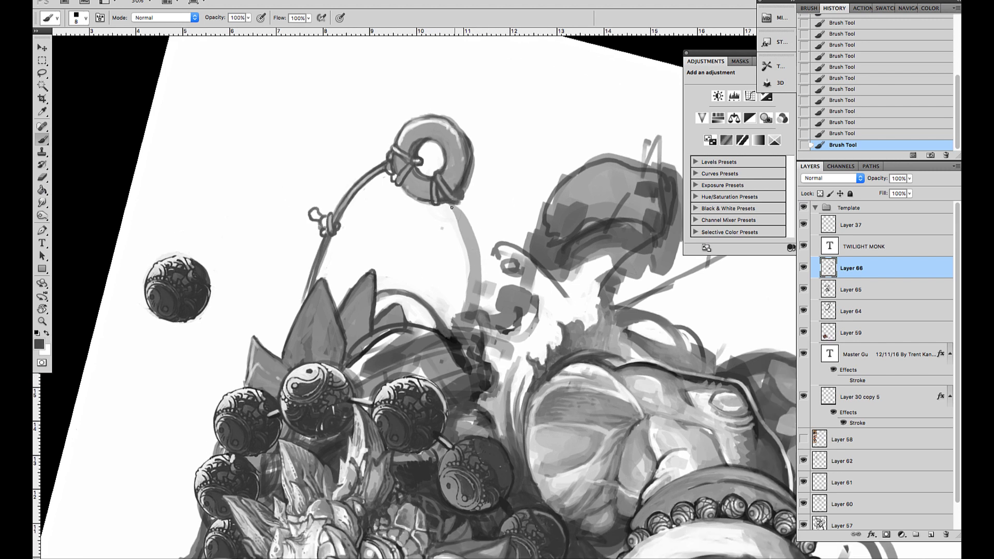
drag(463, 209, 472, 329)
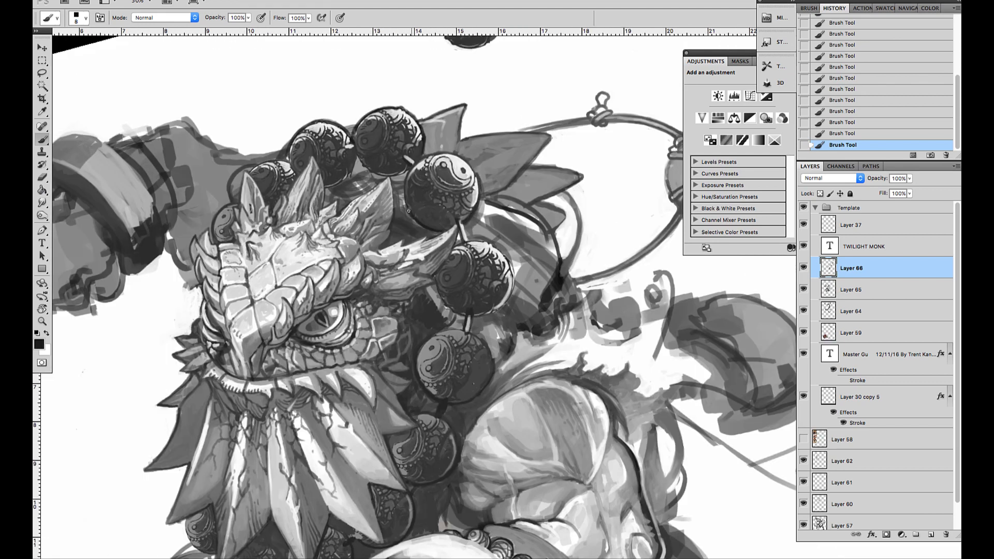
Paint the leafy crest behind the head and sharpen the surrounding beads on Layer 67.
drag(310, 159, 406, 215)
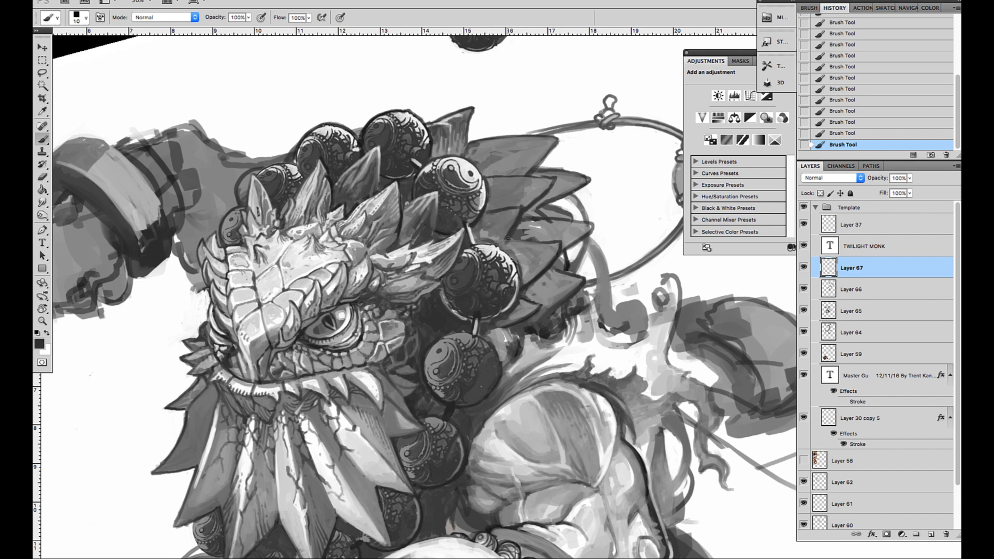
drag(507, 216, 564, 177)
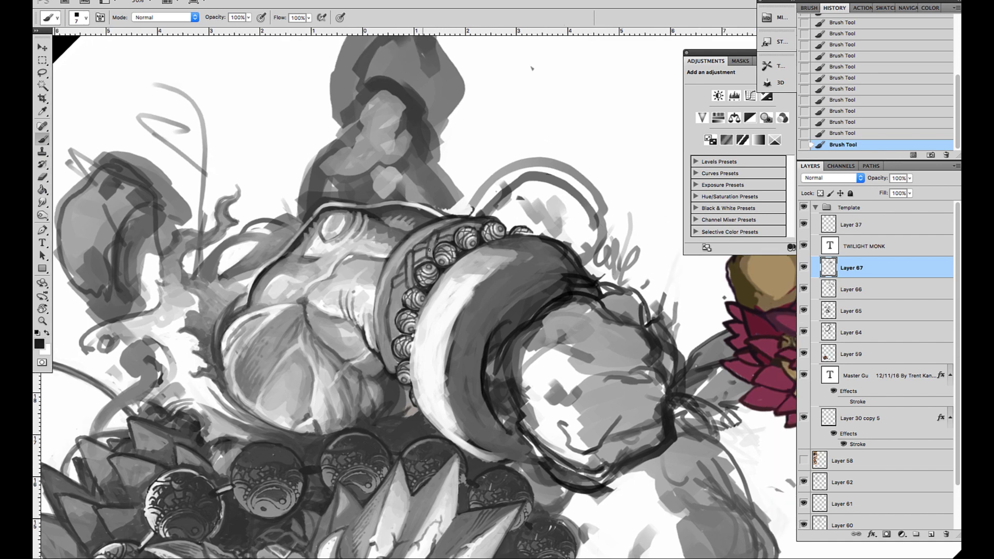
mouse_move(447, 233)
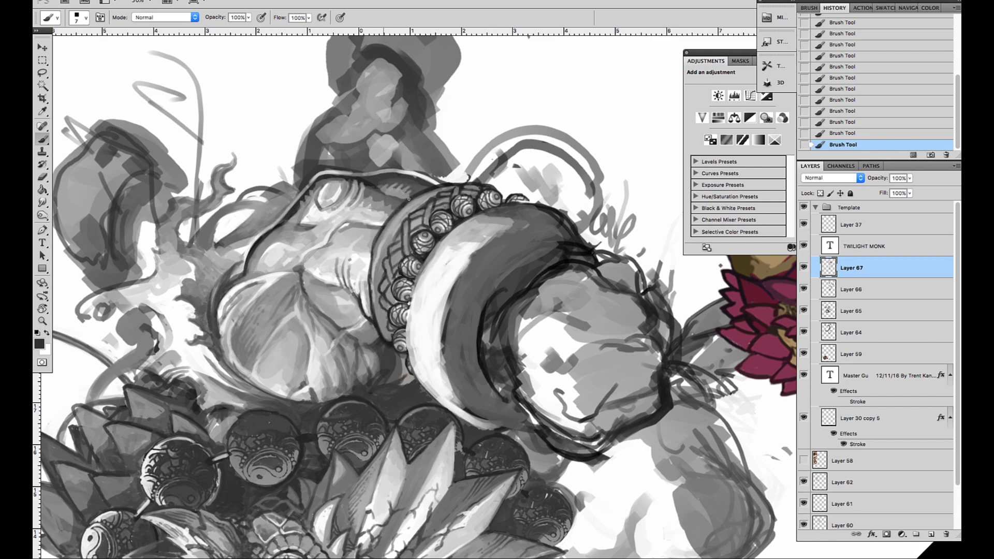
Rotate the canvas view to bring the wrapped fist and bottle into view.
drag(406, 200, 390, 332)
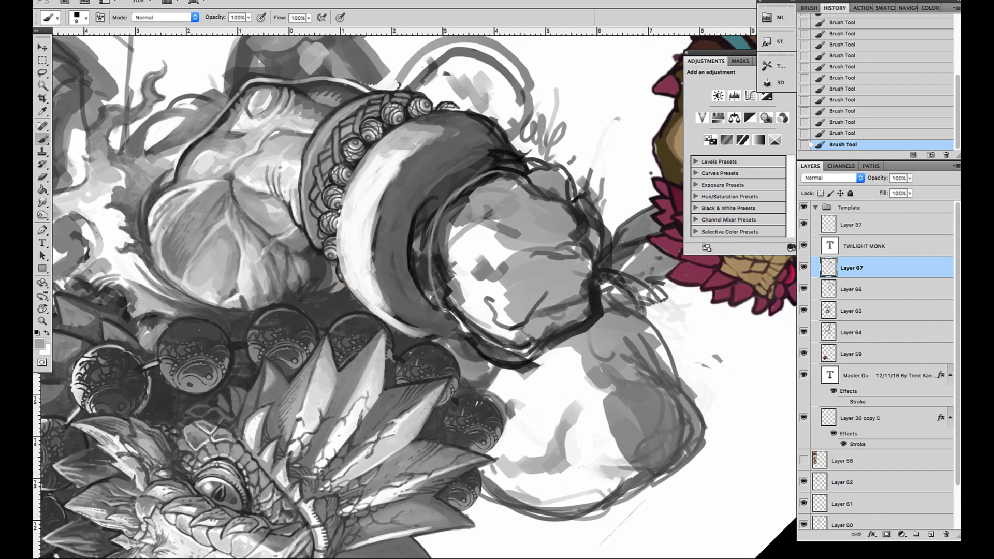
drag(535, 164, 445, 307)
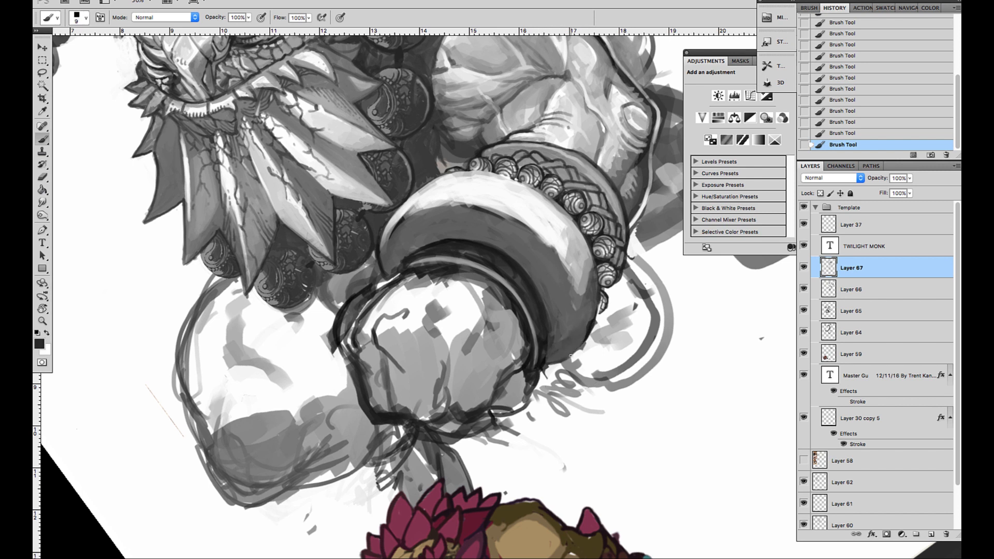
Paint greyscale shading into the fist and scaly arm.
drag(558, 285, 571, 361)
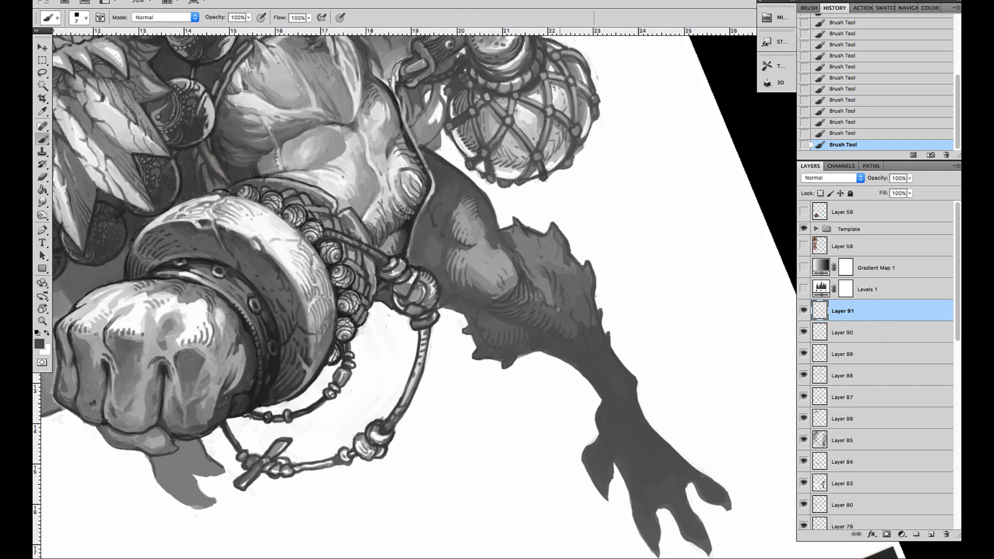
Add highlights and scale texture to the chest and lower limb on Layer 92.
drag(555, 310, 586, 263)
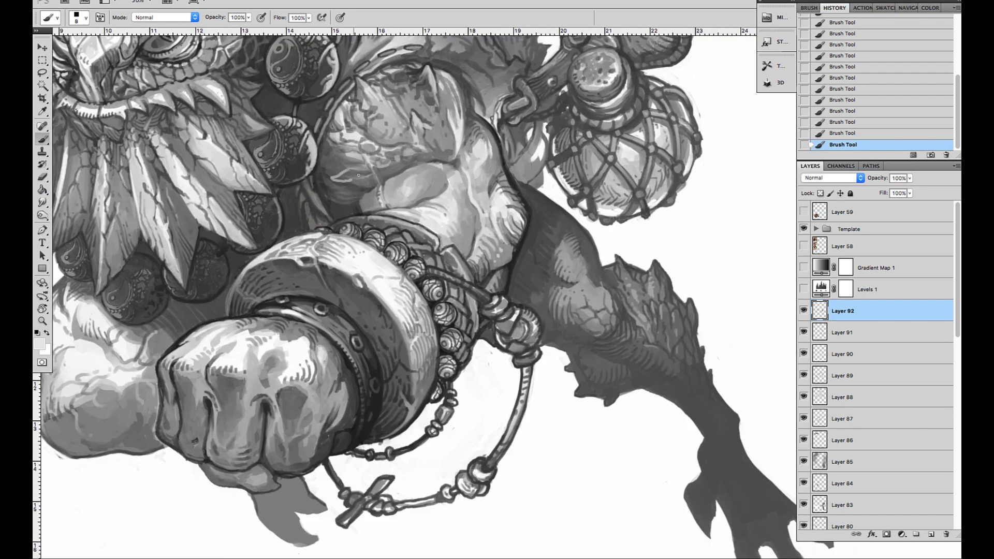
Zoom out to the whole painting and begin adding masked Gradient Map layers for browns and oranges.
click(352, 170)
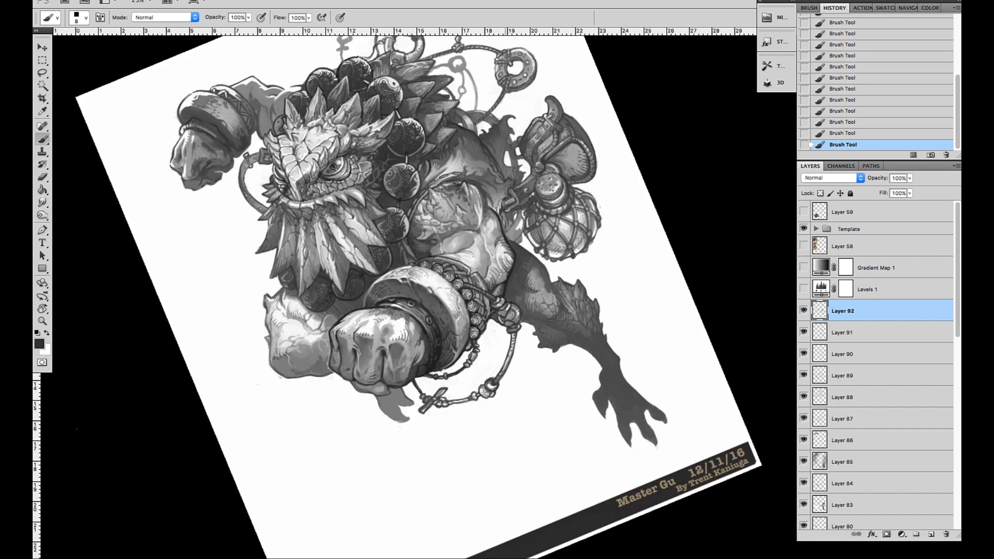
click(491, 227)
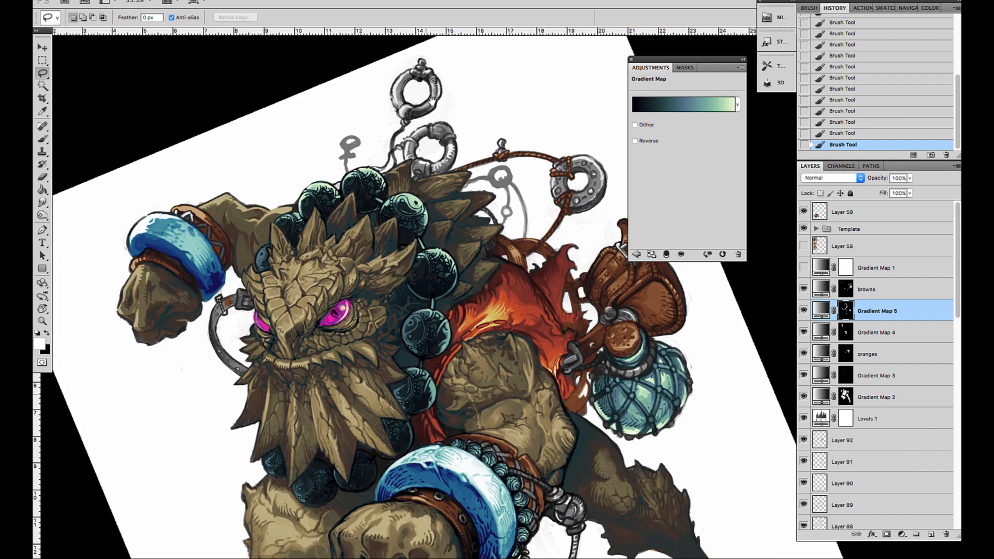
Audition multi-colour, Blue, brown and wings gradient presets for the new gradient map and accept one.
click(683, 104)
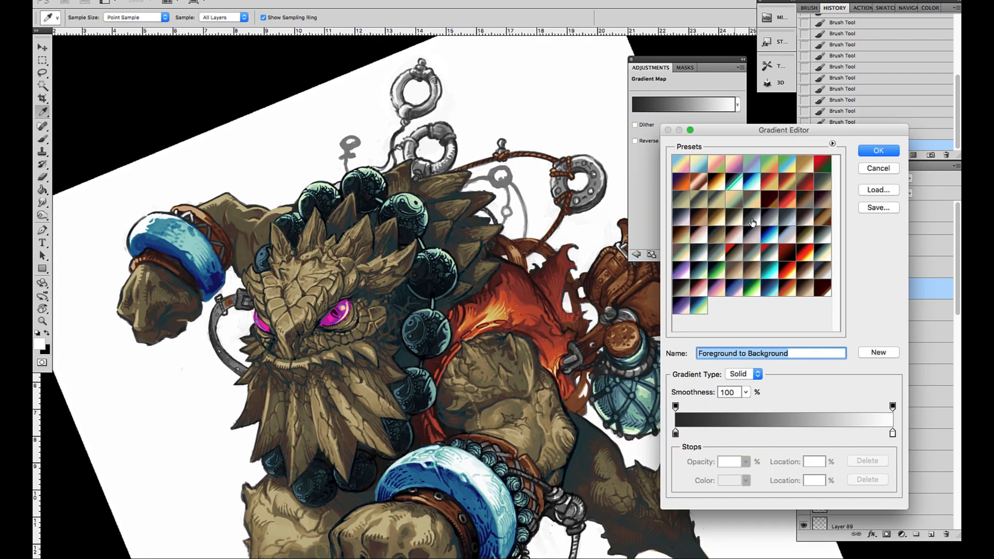
click(731, 241)
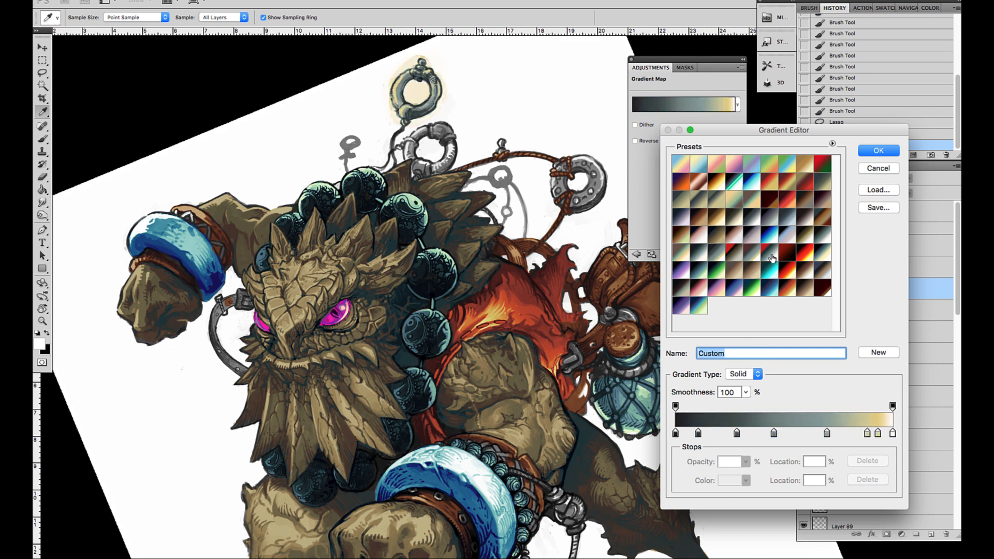
click(788, 246)
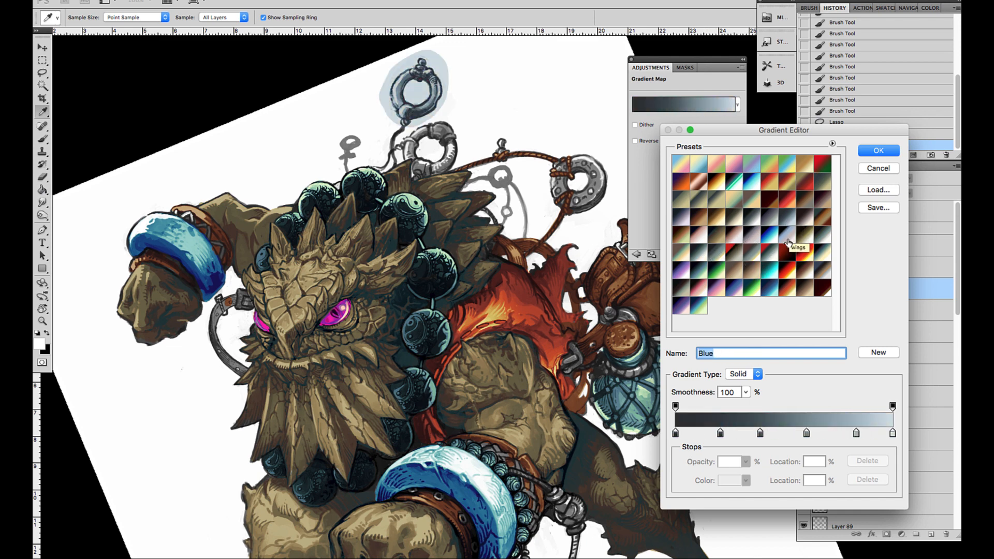
click(787, 245)
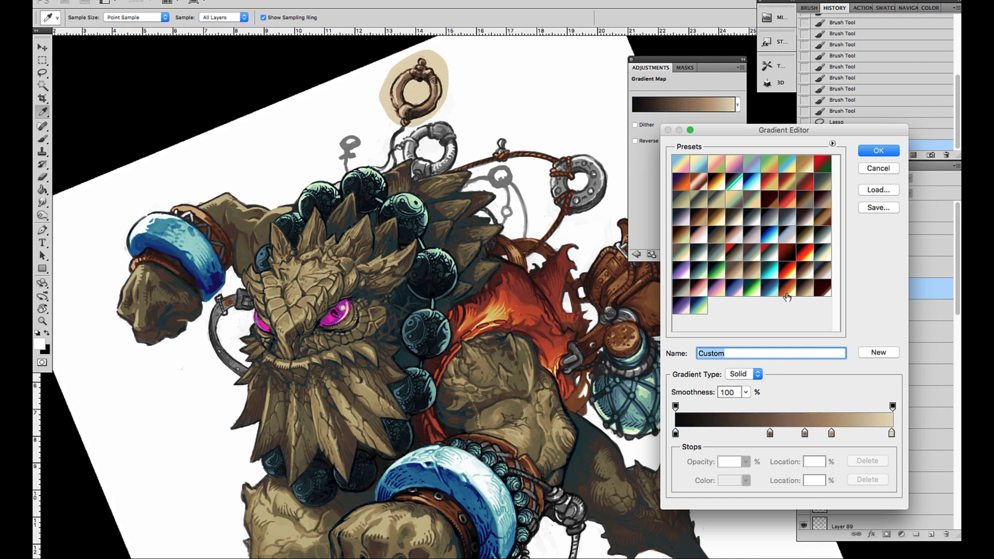
click(689, 225)
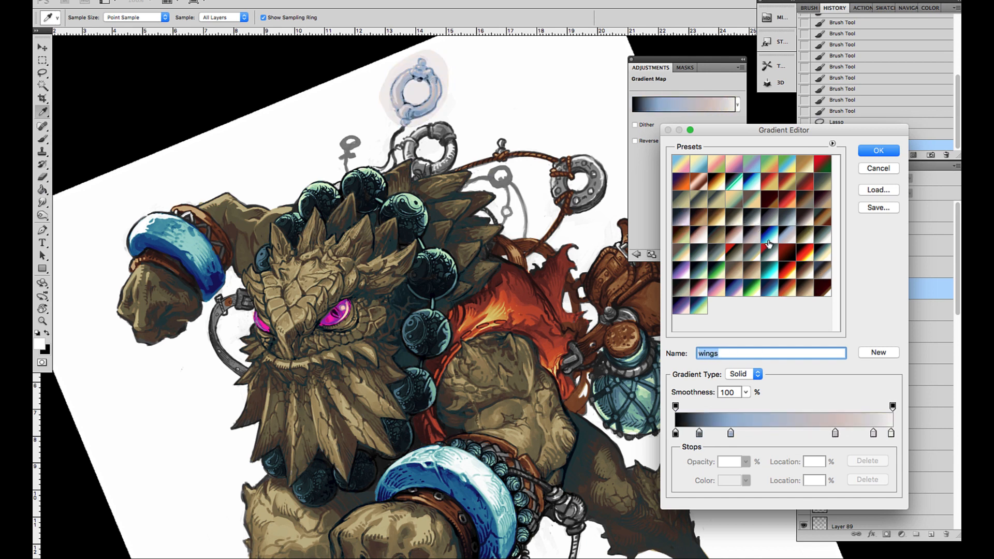
click(877, 150)
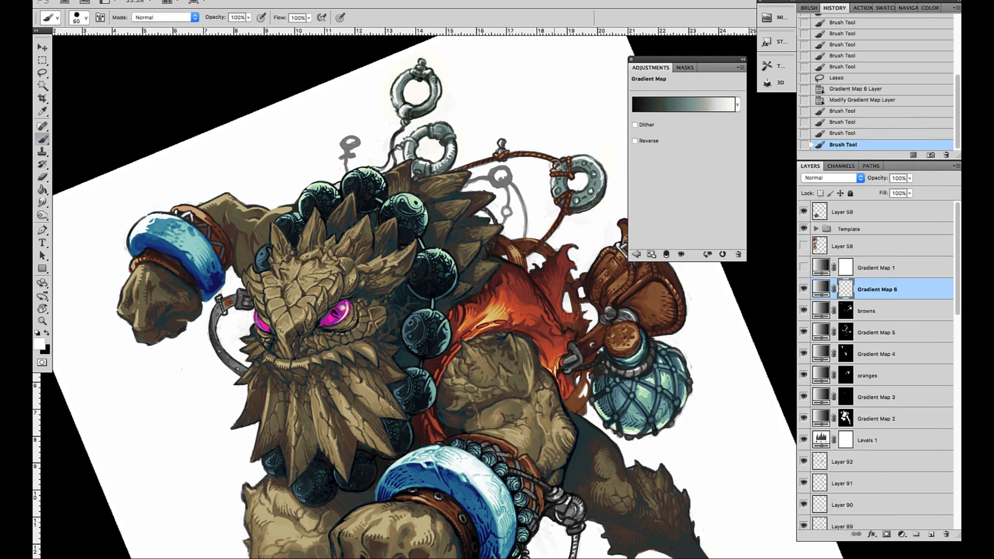
Retune the gradient's stops toward deep blue-grey shadows and pale cream highlights.
click(684, 103)
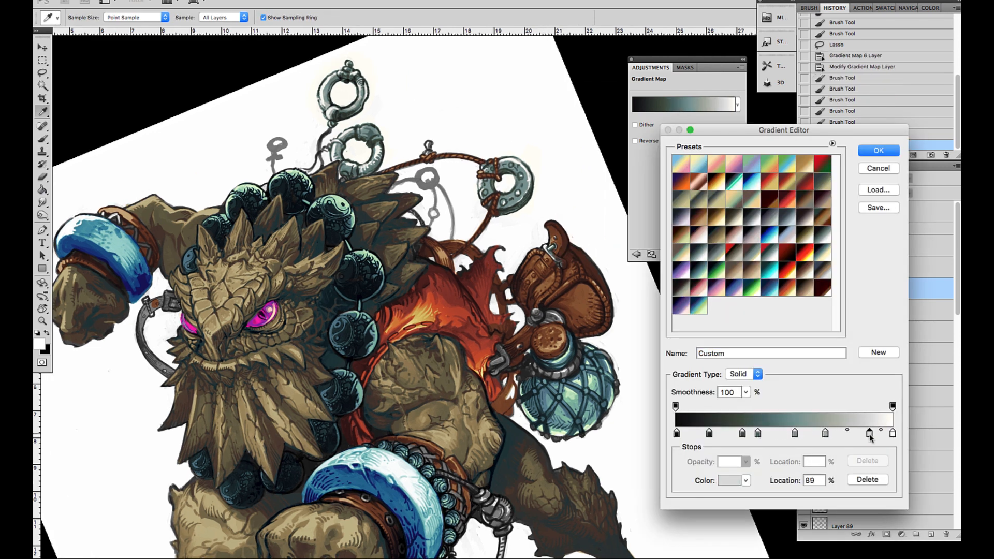
drag(870, 433, 824, 433)
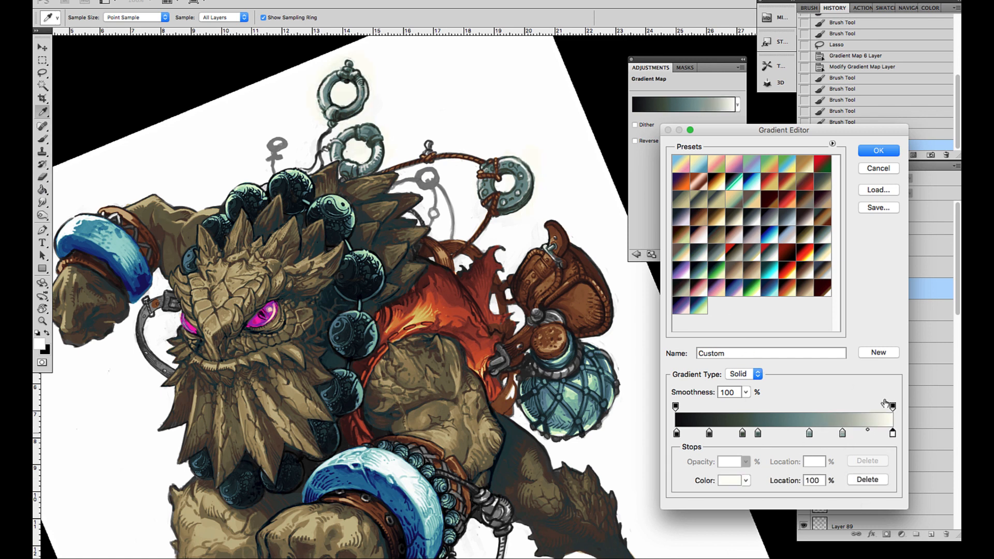
click(878, 150)
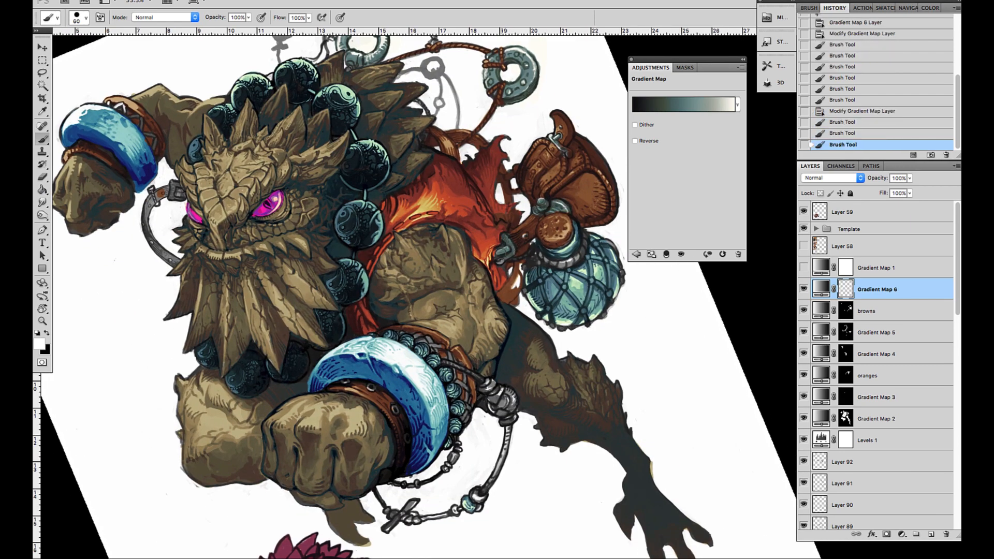
click(683, 103)
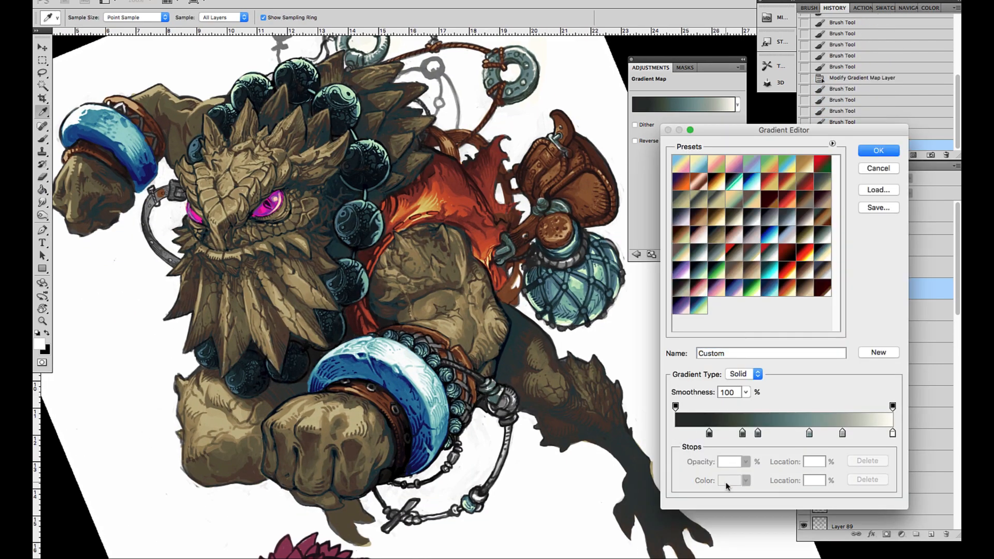
click(728, 481)
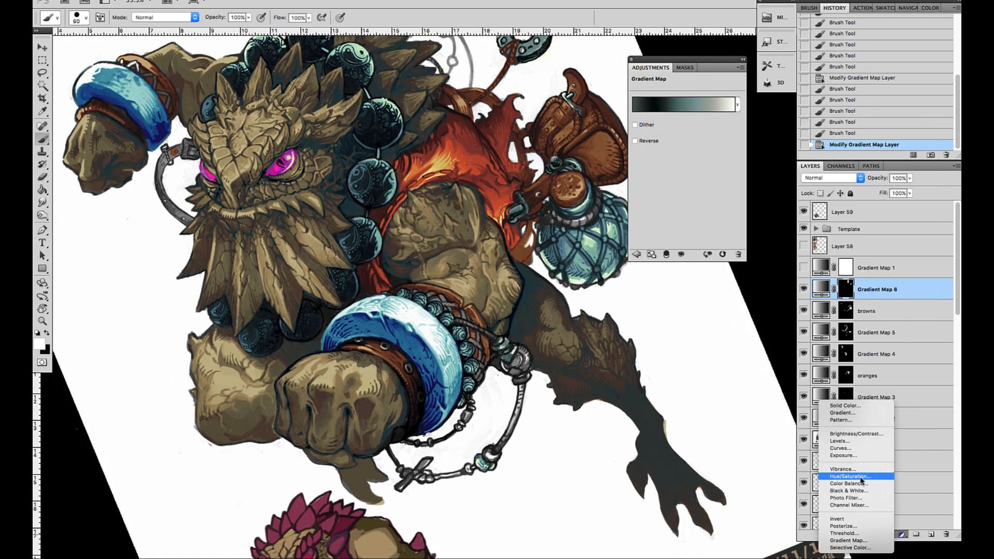
Add a Color Balance layer pushing Shadows to Cyan-Red -19 and Yellow-Blue +70.
click(848, 484)
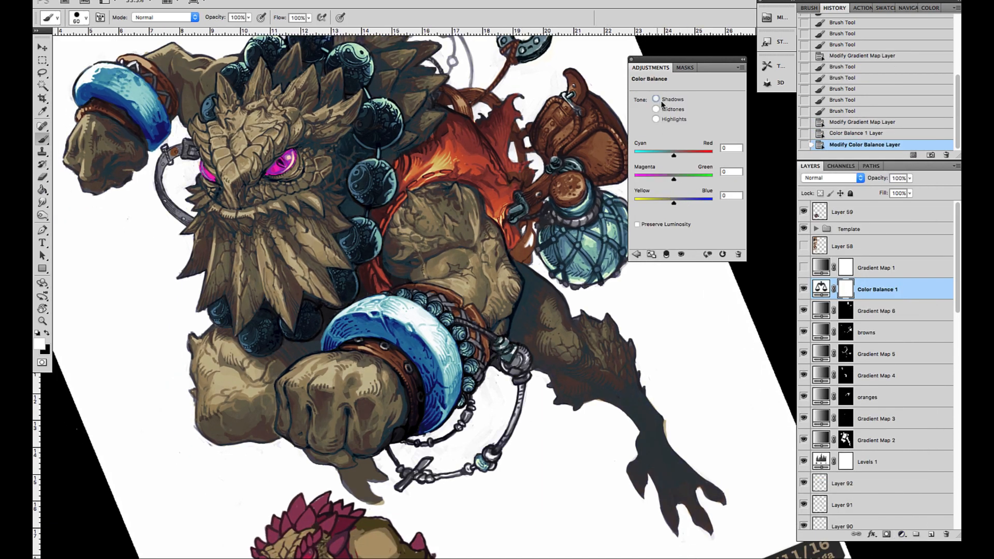
click(657, 99)
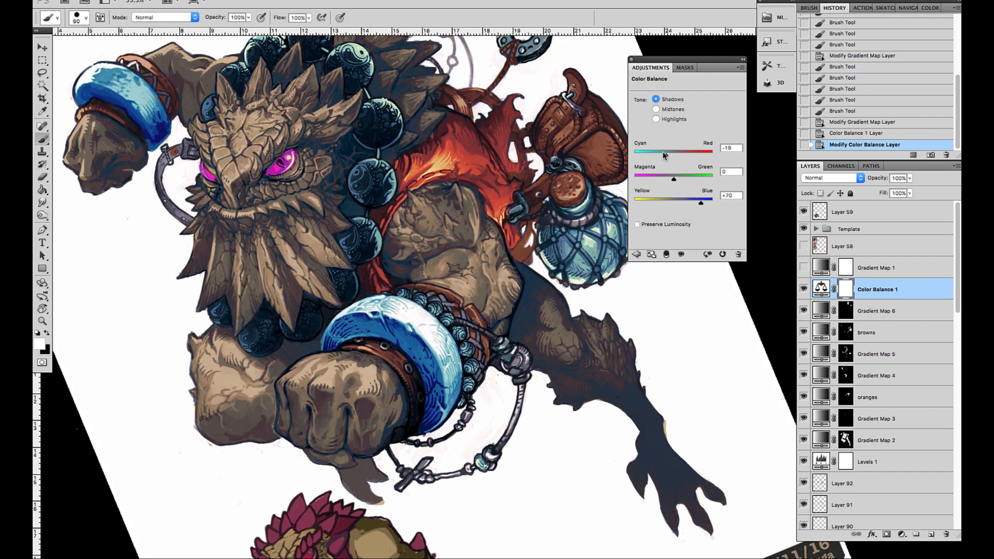
click(656, 119)
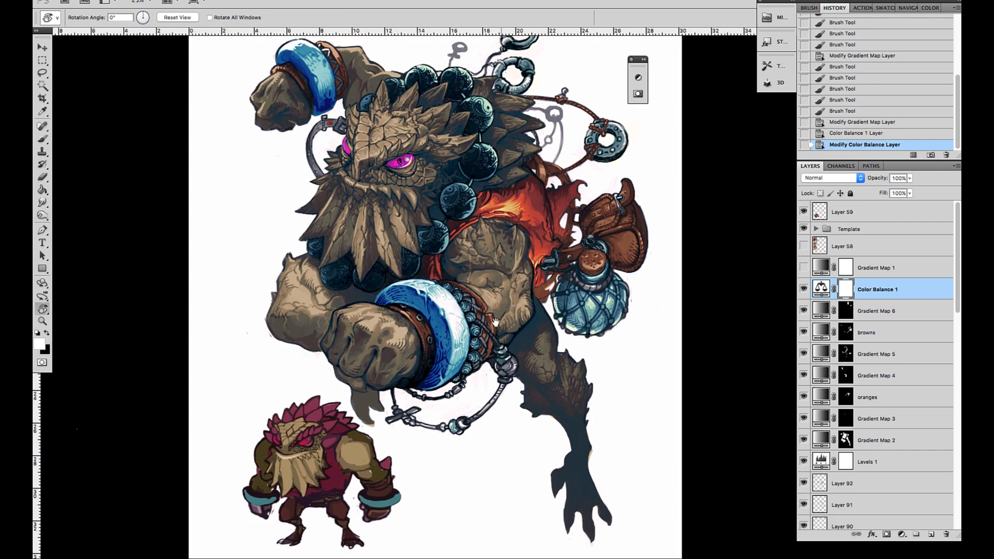
Merge the paint layers into Background with Cmd+E beneath the adjustment layers.
click(843, 483)
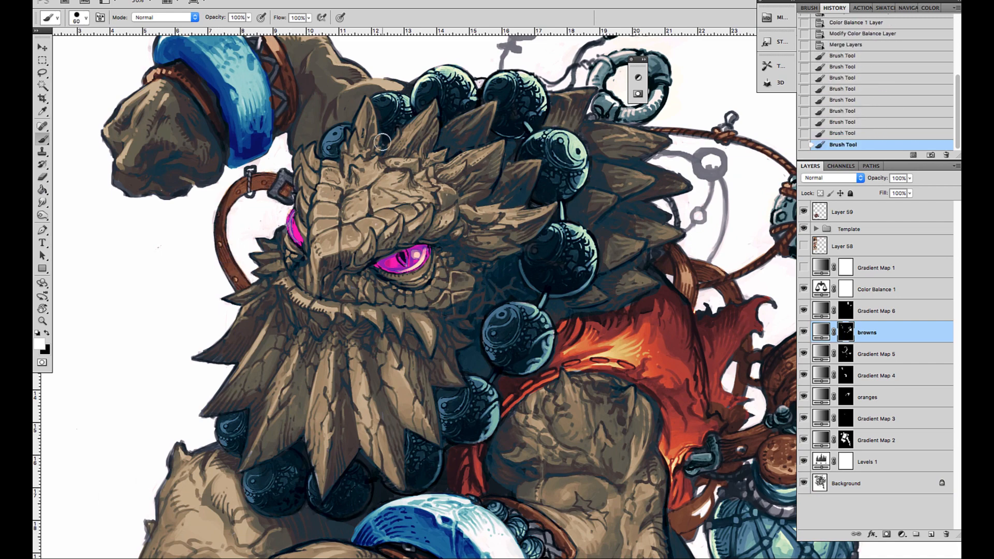
Move the brown gradient map's darkest stop so it runs from dark navy to tan.
click(877, 311)
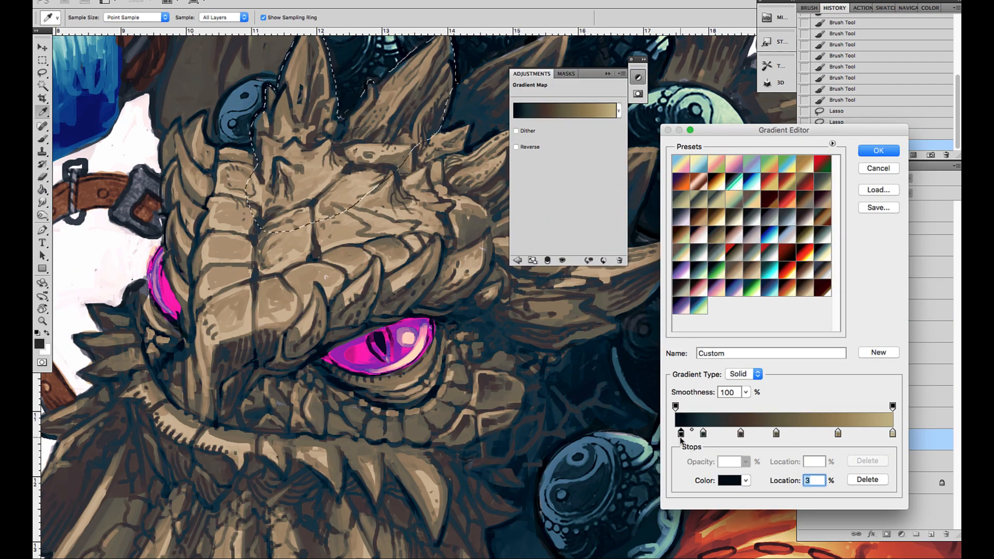
click(878, 150)
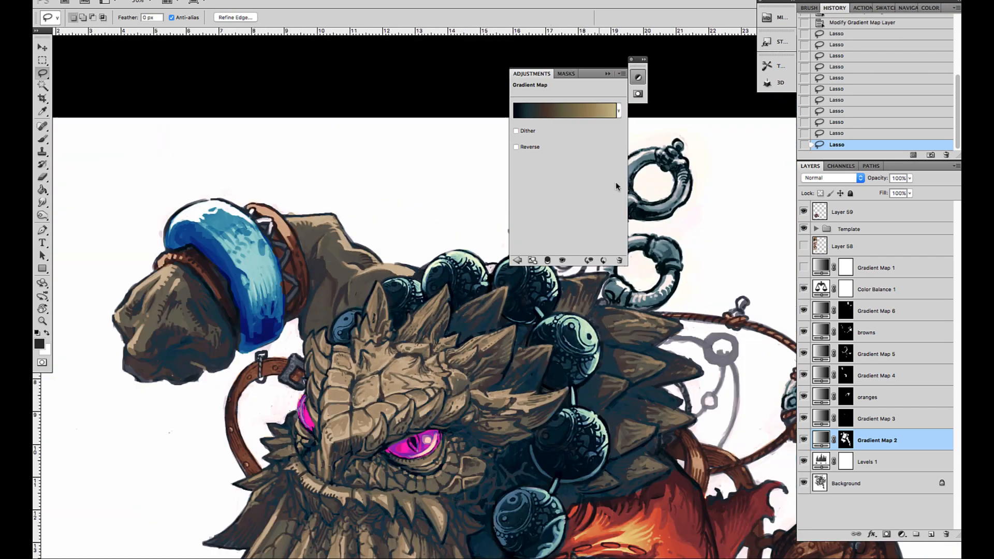
Add a purple-to-orange gradient map for the head spikes and confirm it.
click(564, 110)
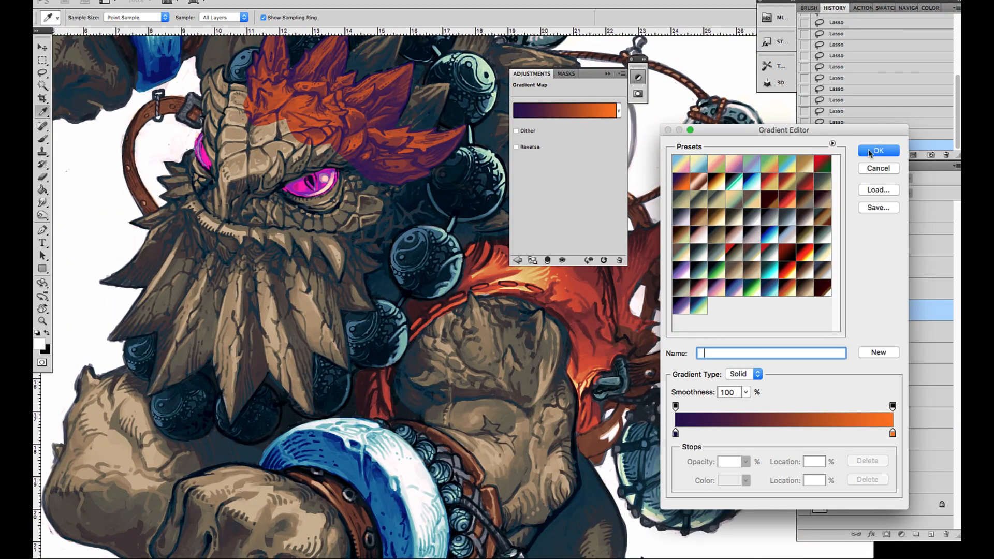
click(878, 153)
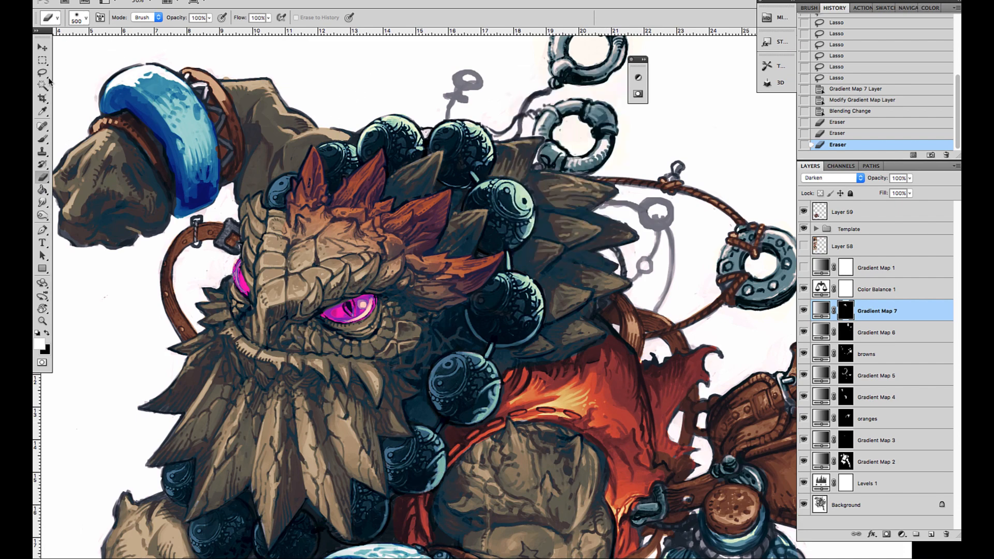
Paint Gradient Map 7's mask to spread the reddish tint over more head spikes.
click(41, 71)
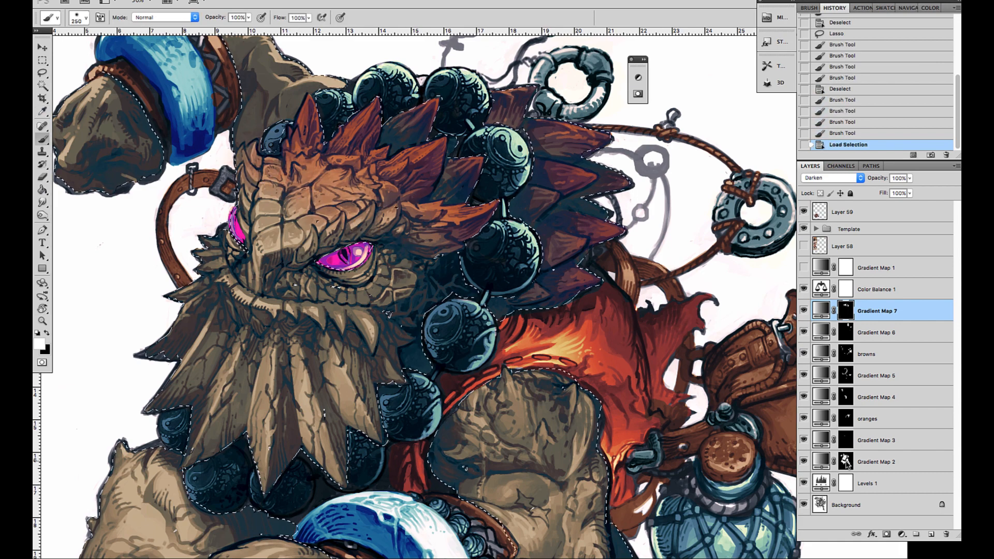
click(345, 194)
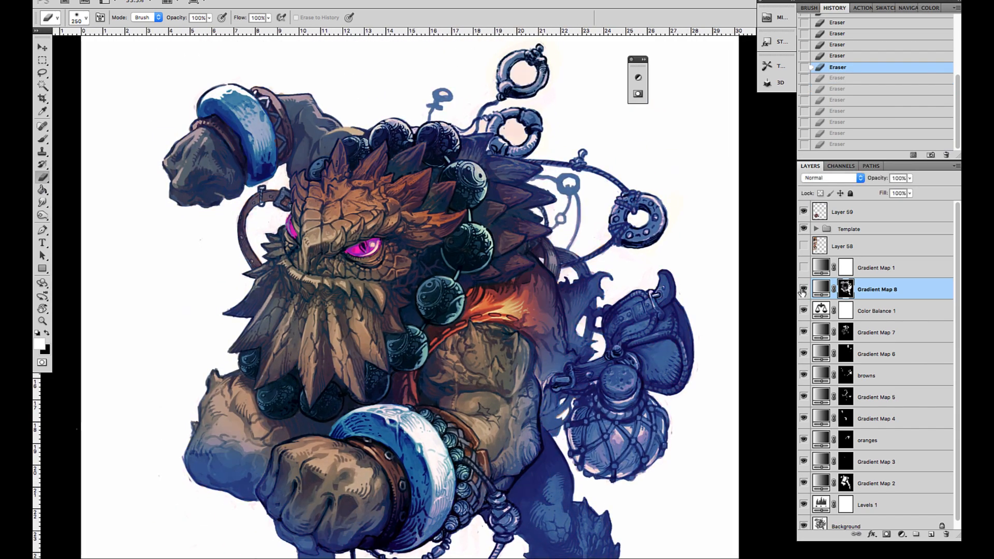
Set Gradient Map 8's blend mode to Multiply after trying another blend.
click(832, 177)
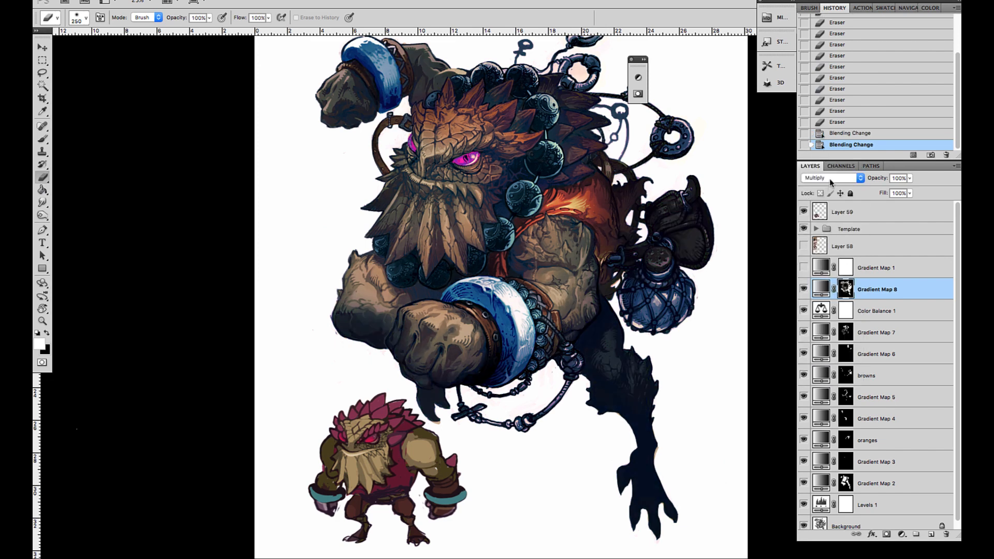
click(831, 177)
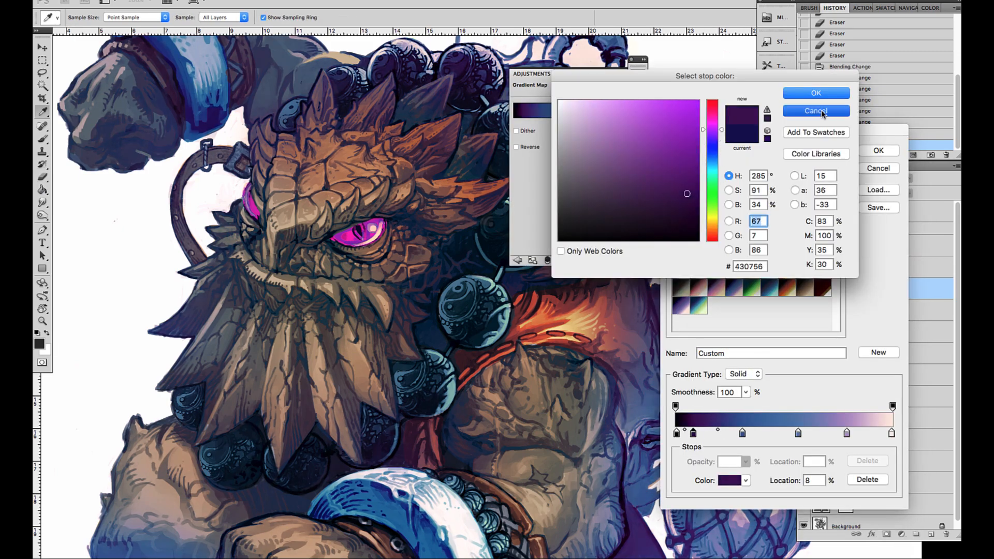
Dismiss the stop colour picker, keeping the purple gradient map's colours.
click(816, 111)
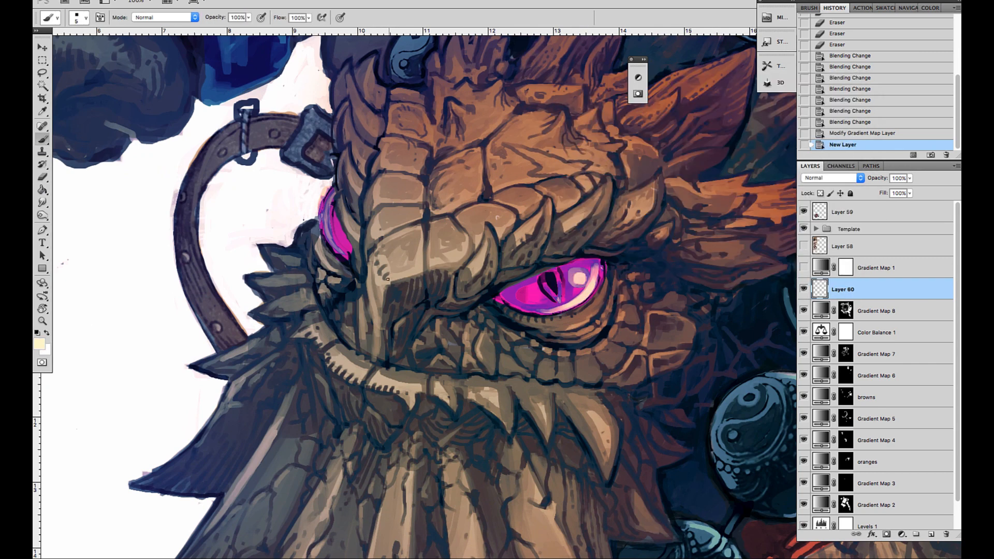
Paint pale highlights on the snout, face and brow scales and shade around the pink eye.
drag(386, 279, 498, 231)
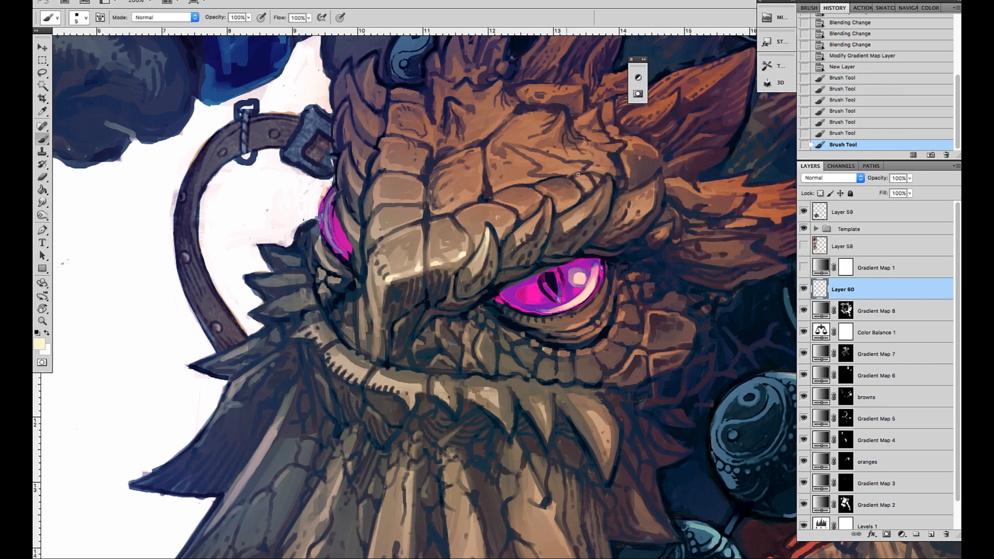
drag(552, 197, 532, 235)
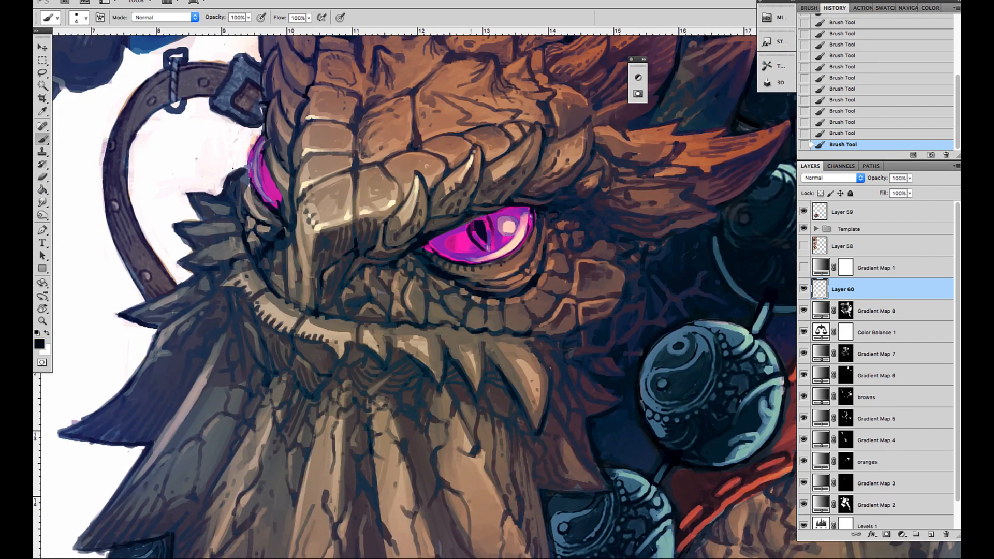
drag(481, 218, 390, 258)
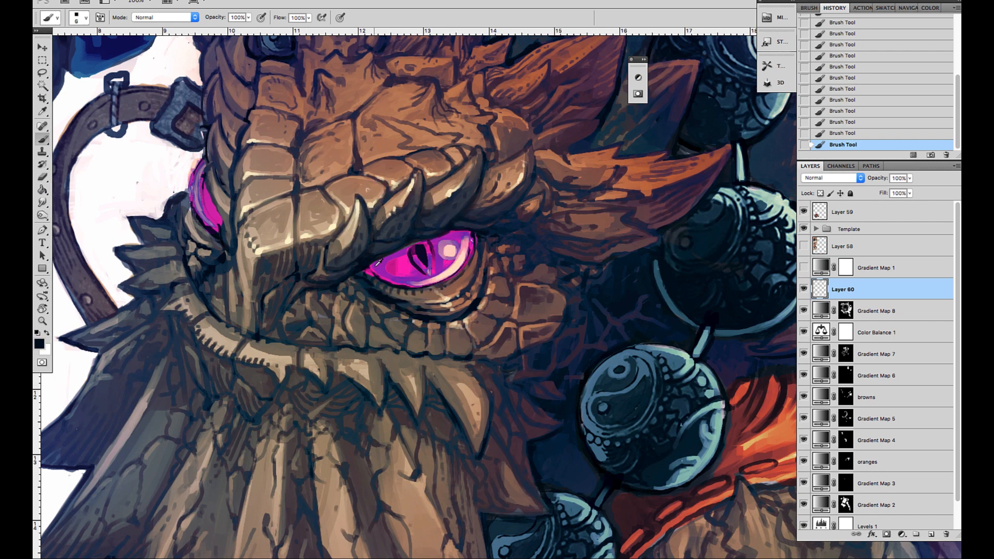
drag(380, 266, 419, 251)
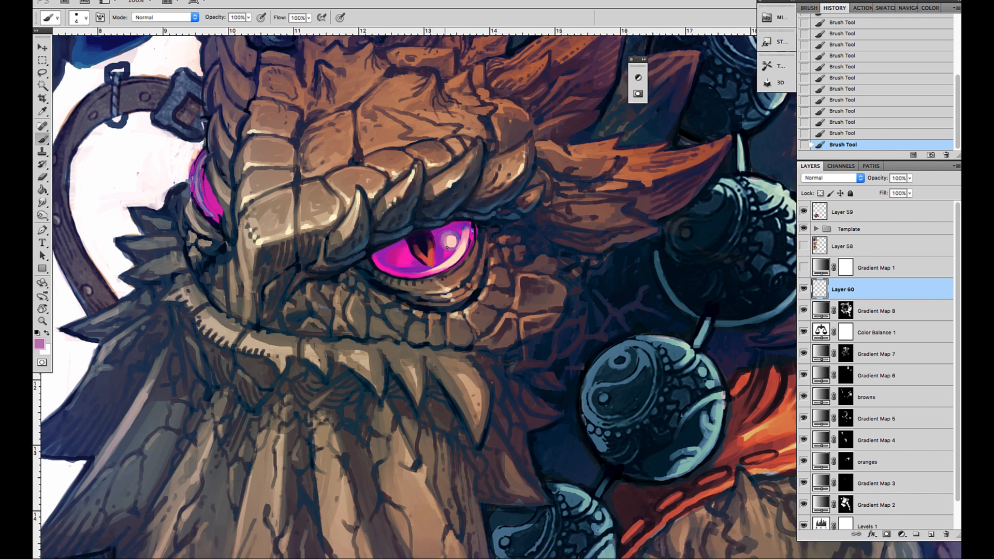
Choose a pale purple and brush highlights onto the face scales and crest spikes.
click(445, 239)
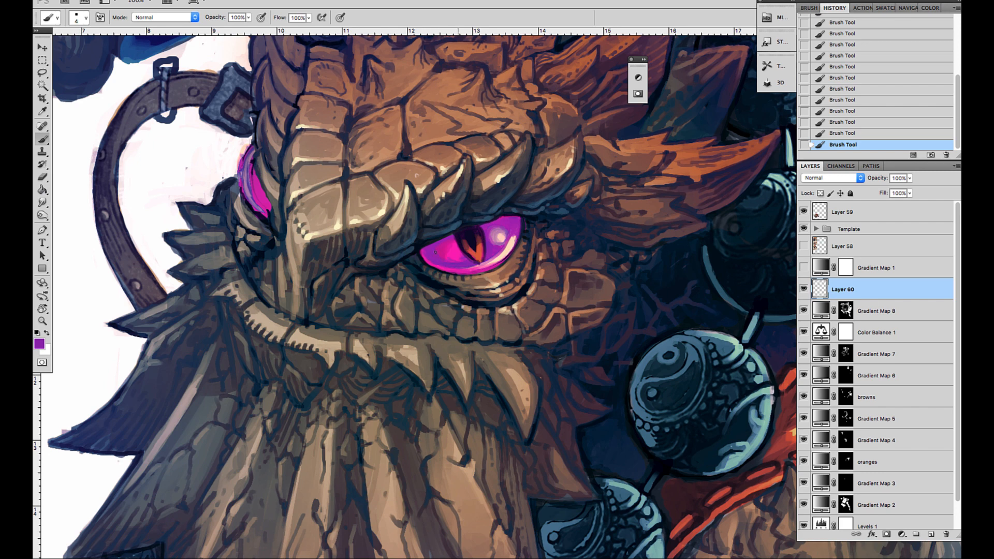
click(450, 263)
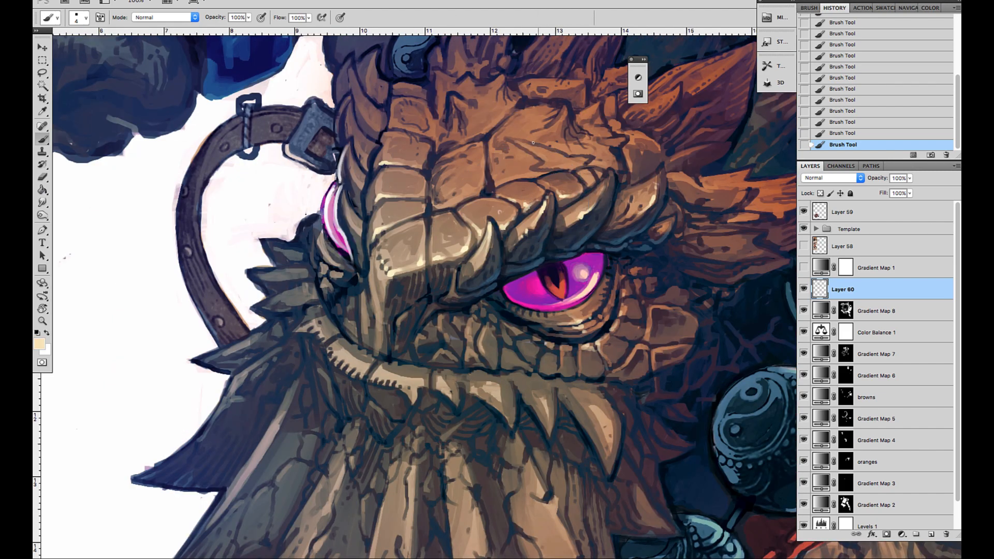
drag(520, 143, 596, 171)
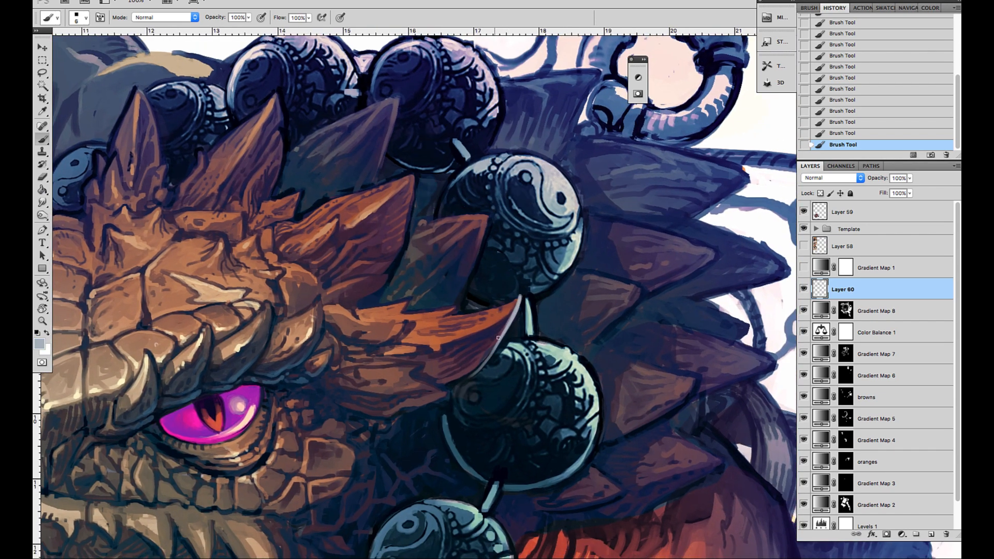
Brush shading and detail over the crest spikes between the beads.
drag(412, 185, 495, 380)
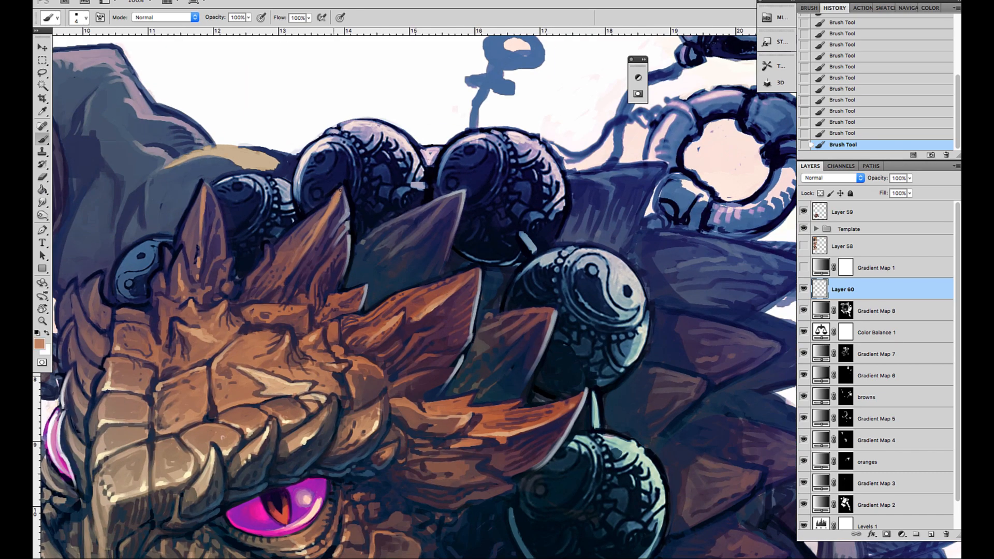
drag(266, 247, 340, 191)
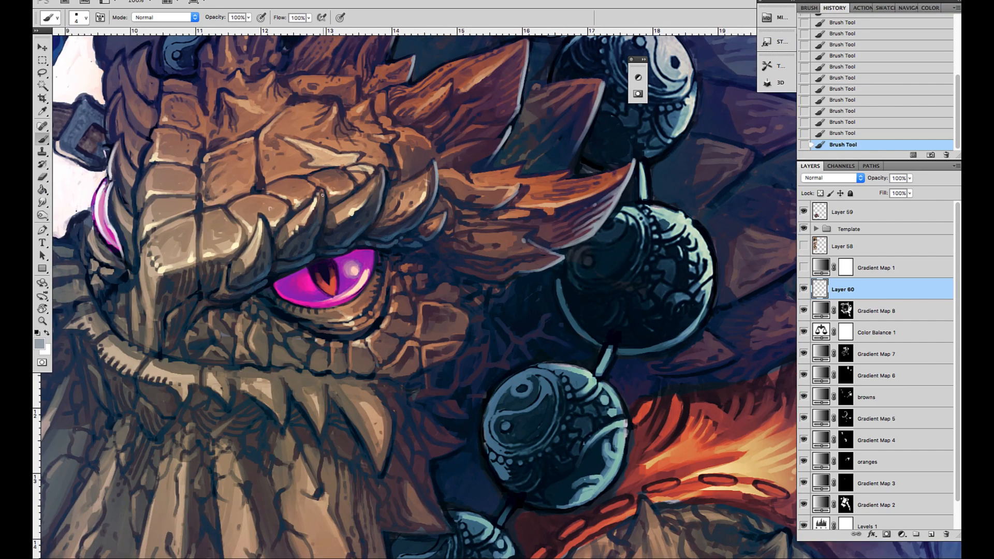
scroll(down, 3)
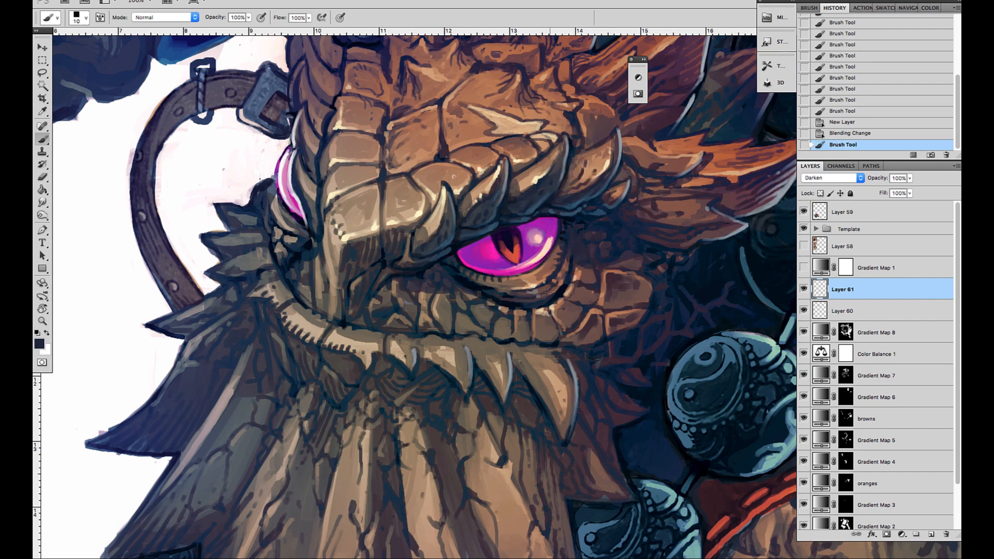
Select Layer 60 in the Layers panel for the darker face shading.
click(896, 178)
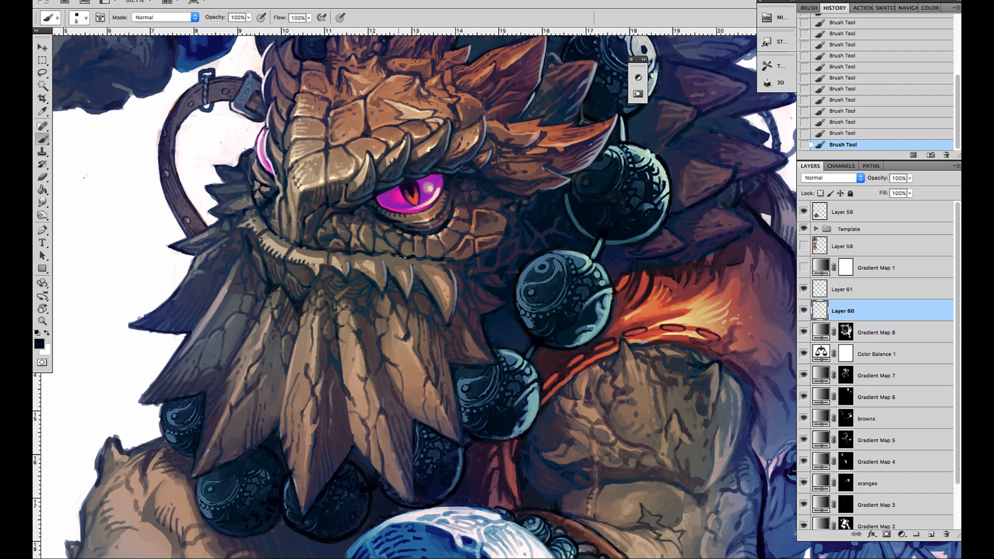
Add a new empty Layer 62 for touching up the head's outline.
scroll(down, 3)
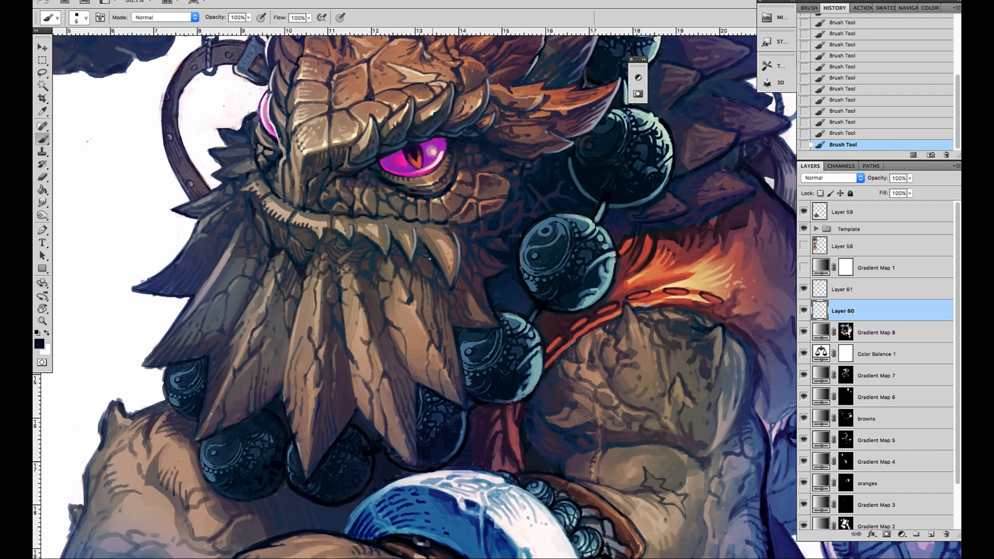
click(843, 123)
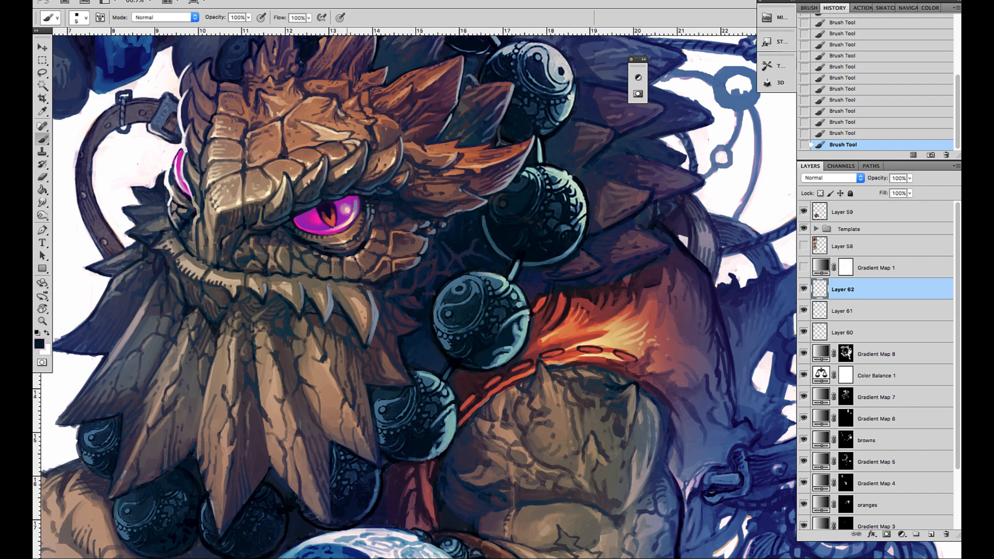
Scroll the view toward the shoulder and cloak beside the bead necklace.
scroll(down, 3)
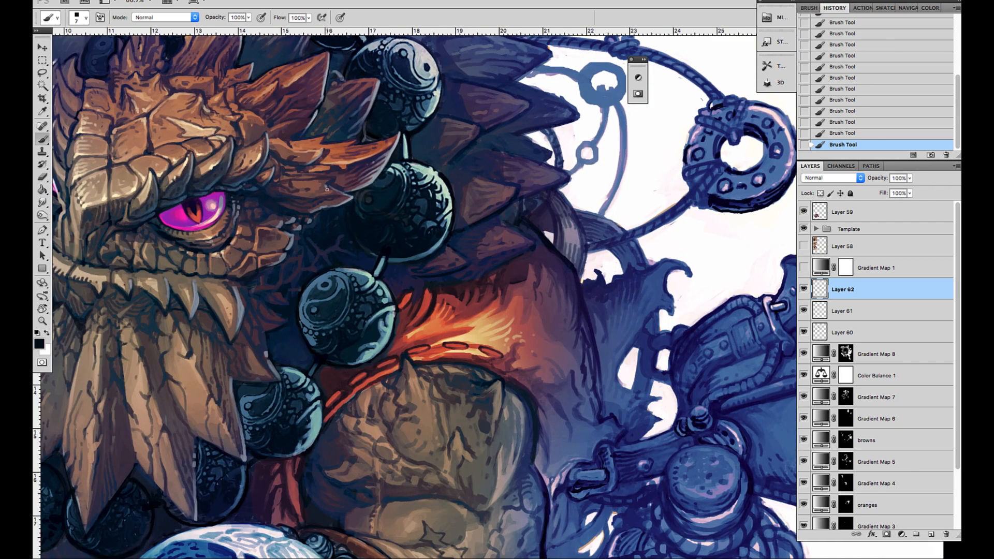
Paint rim highlights on the raised fist, blue cuff and head across new layers.
click(842, 310)
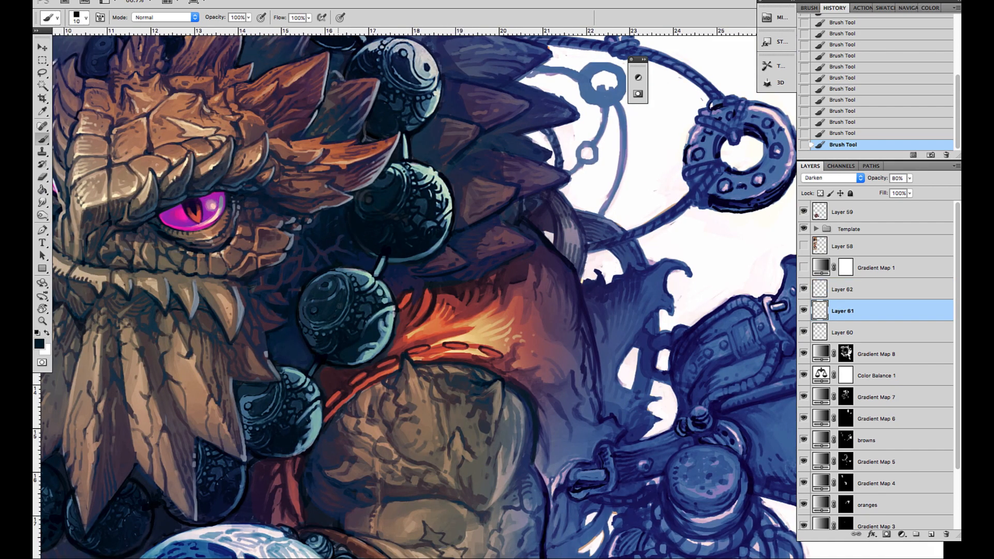
click(335, 298)
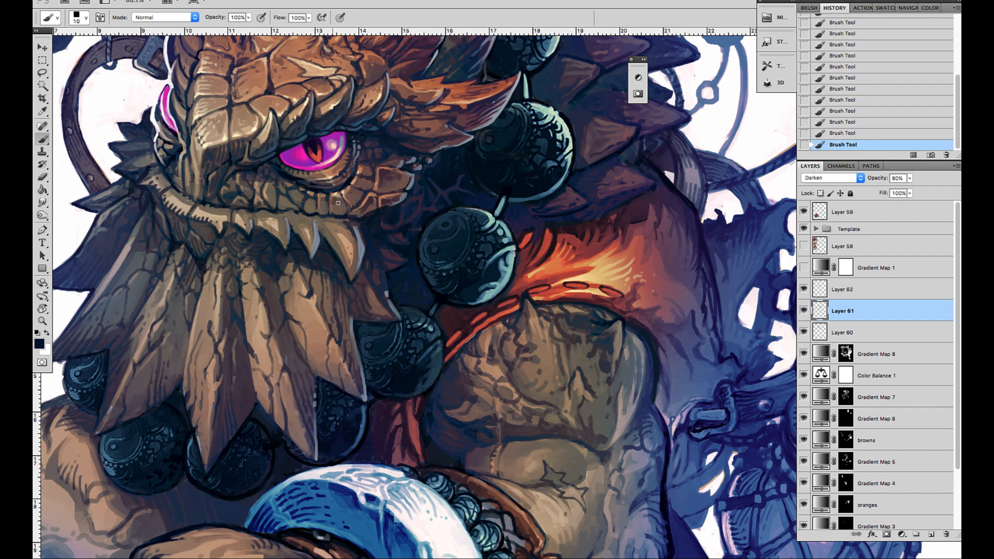
click(330, 200)
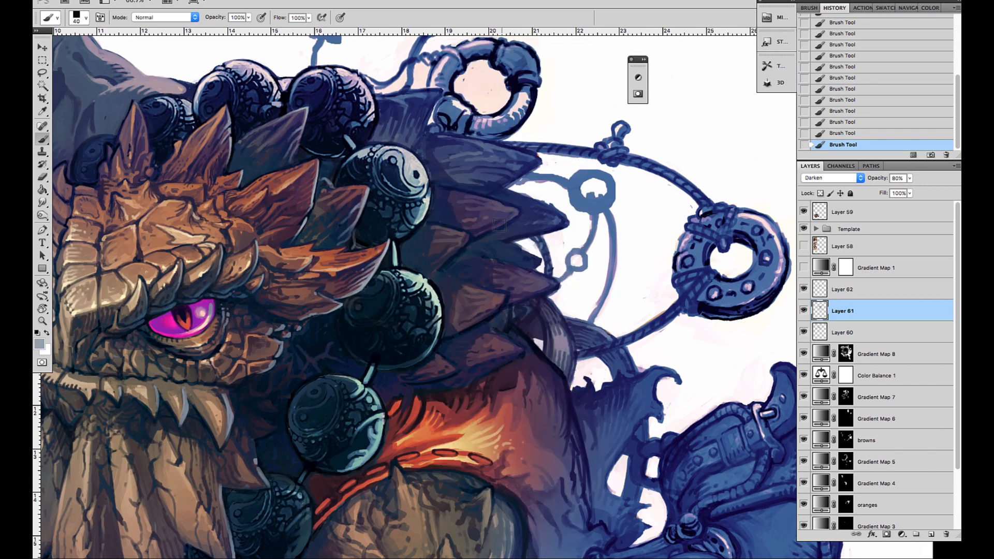
click(843, 288)
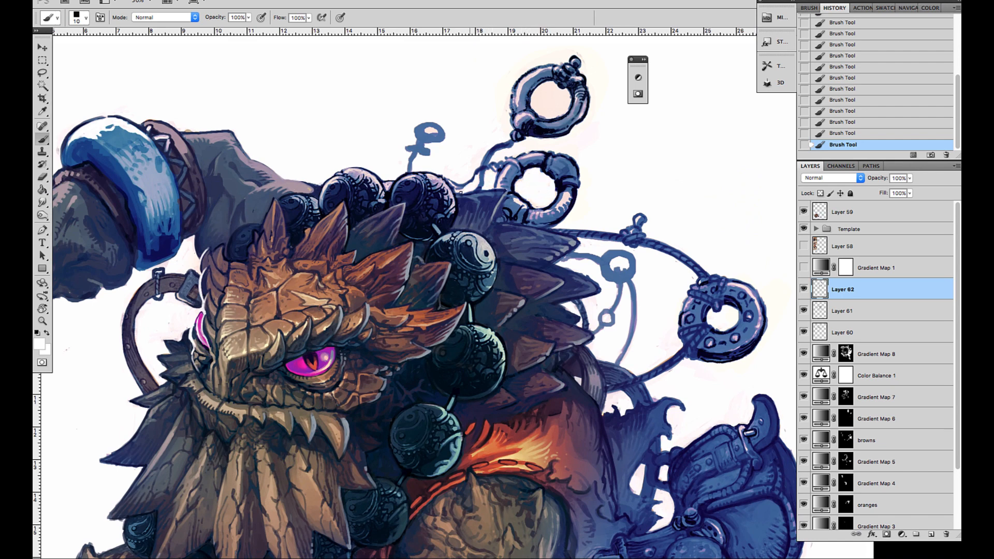
click(547, 101)
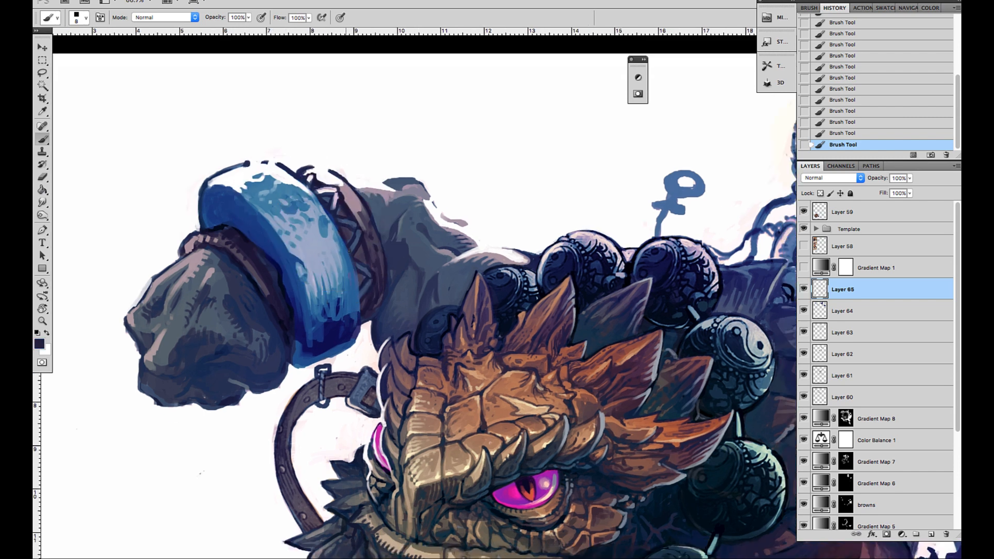
On Layer 65, brush a warm peach glow around the potion bottle and pouch edge.
click(326, 352)
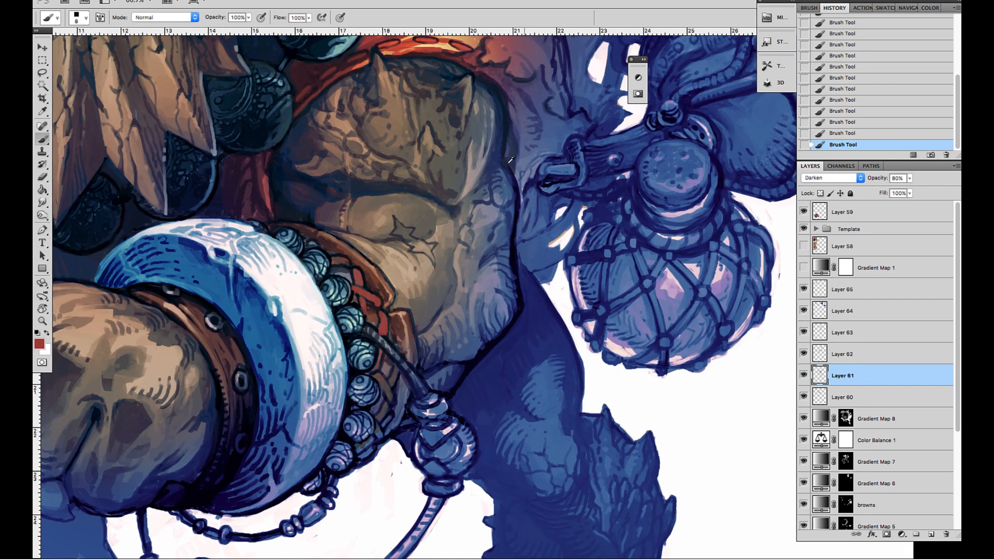
click(843, 288)
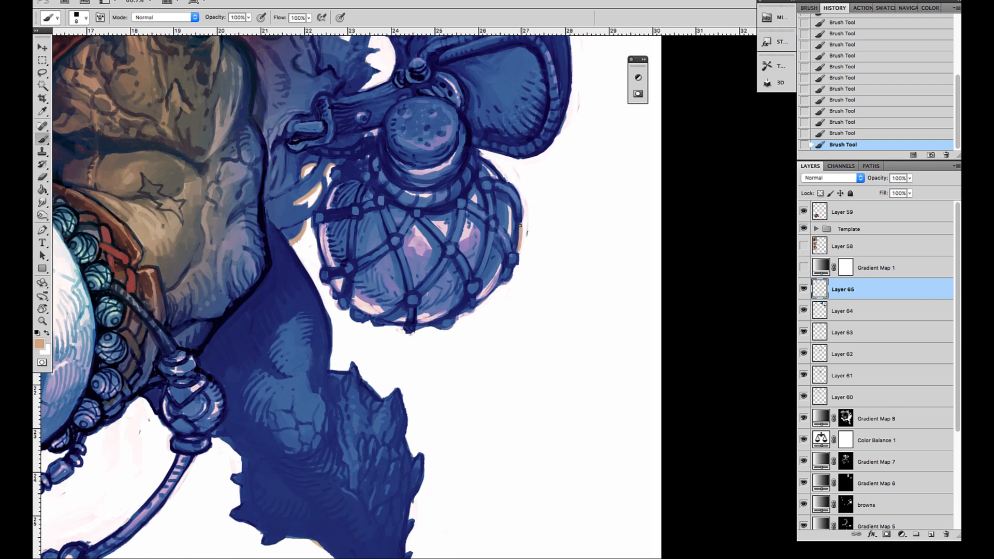
drag(514, 190, 478, 308)
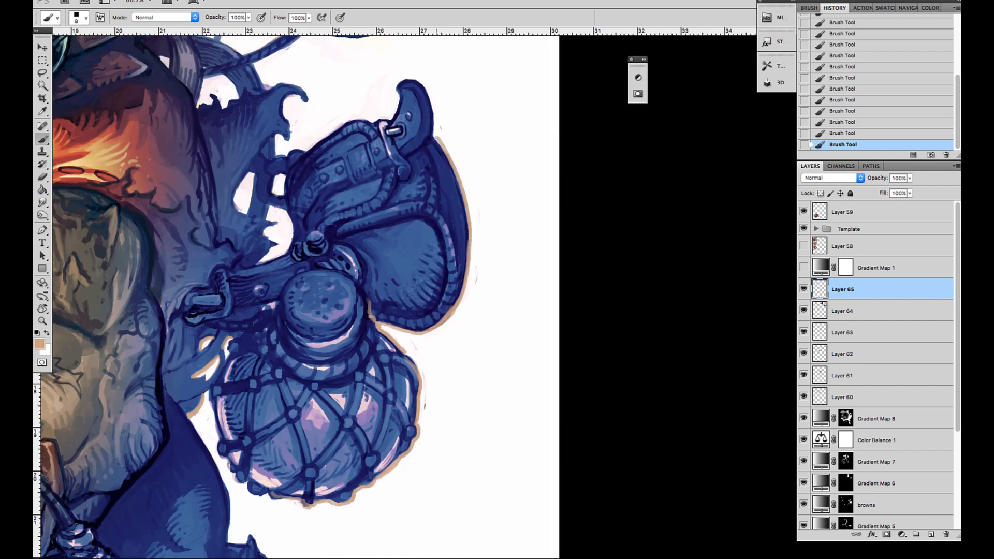
drag(403, 80, 437, 140)
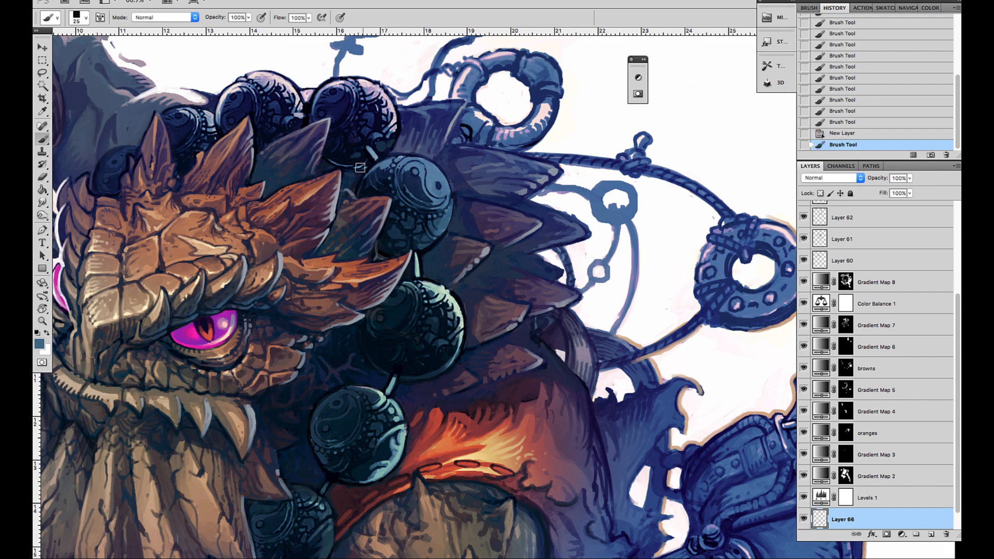
Set Layer 66 to Darken blend mode for the chest touch-ups.
click(830, 177)
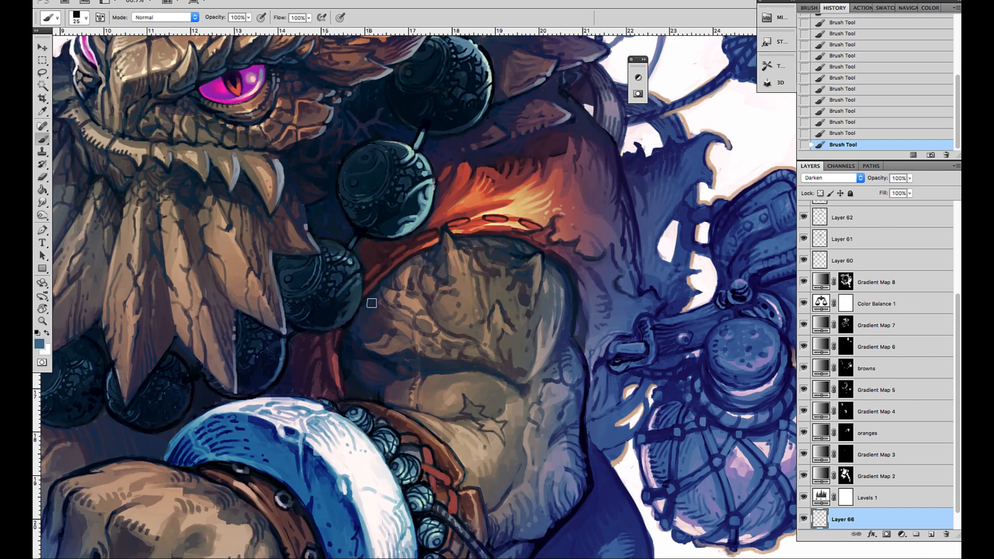
mouse_move(355, 300)
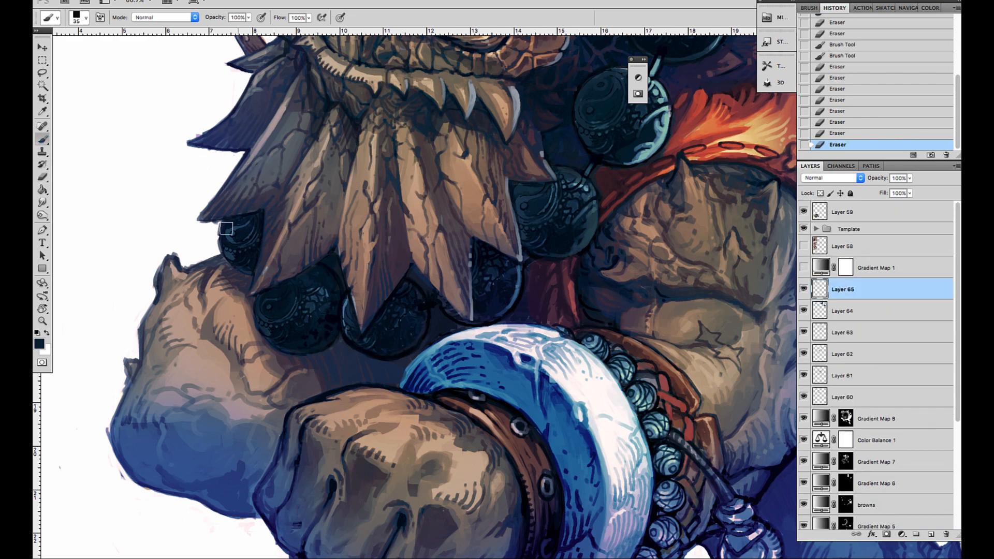
Trace a thin white rim along the beard spikes over the dark beads.
drag(227, 227, 250, 292)
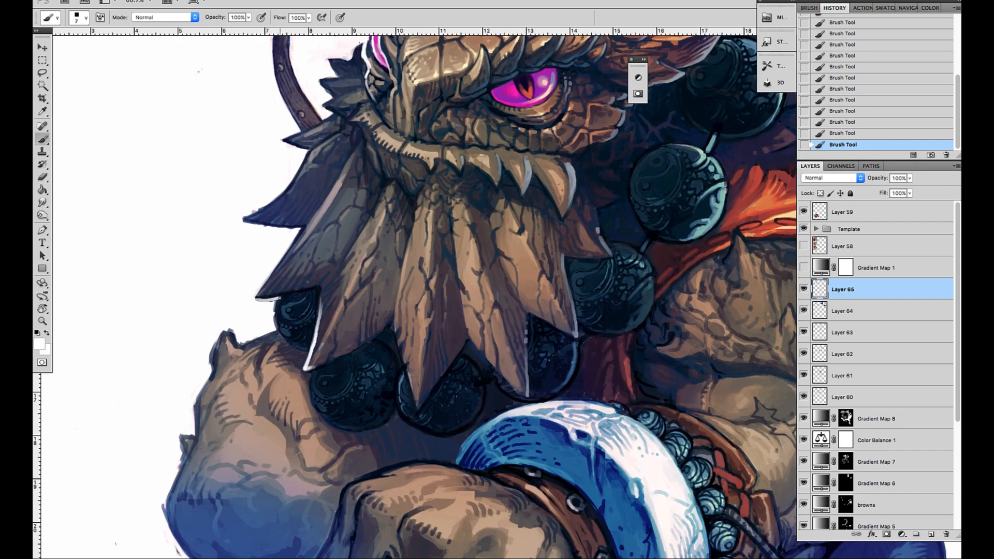
drag(253, 298, 321, 320)
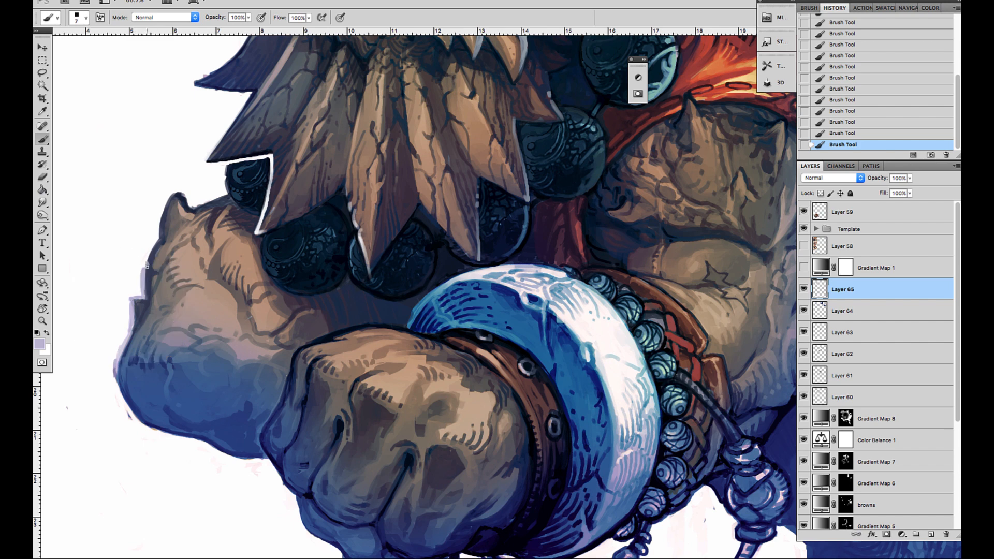
drag(146, 266, 225, 184)
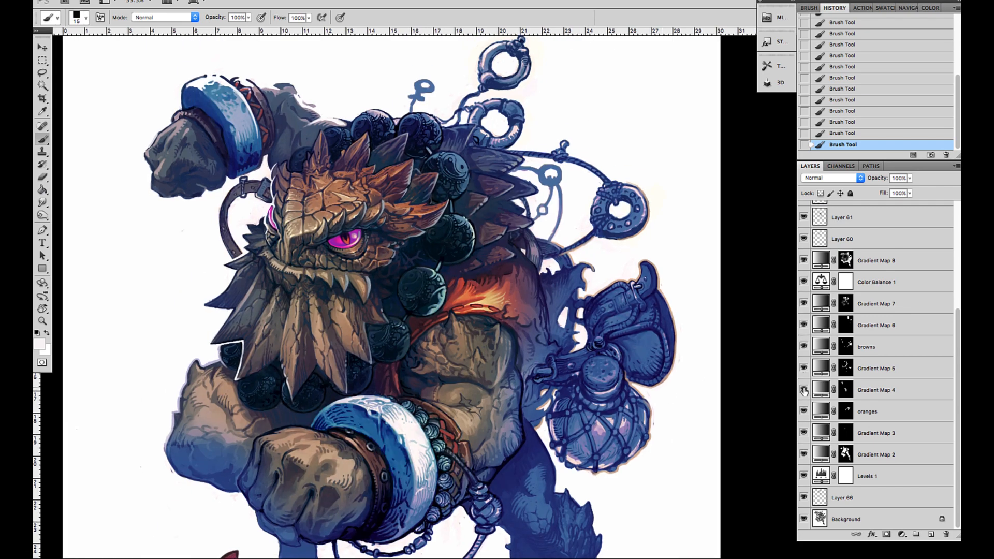
Add Layer 67 for the background glow and change its blending mode.
click(876, 390)
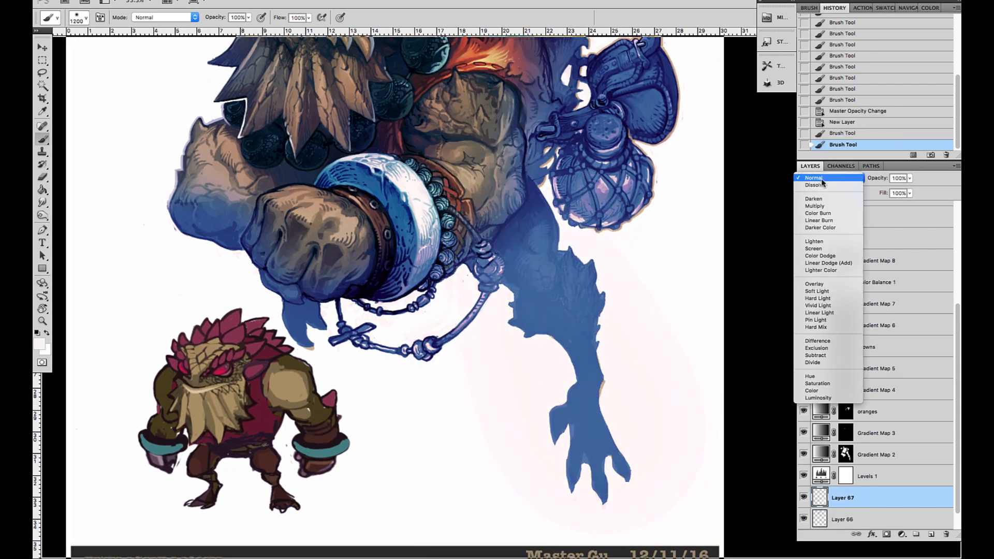
click(813, 177)
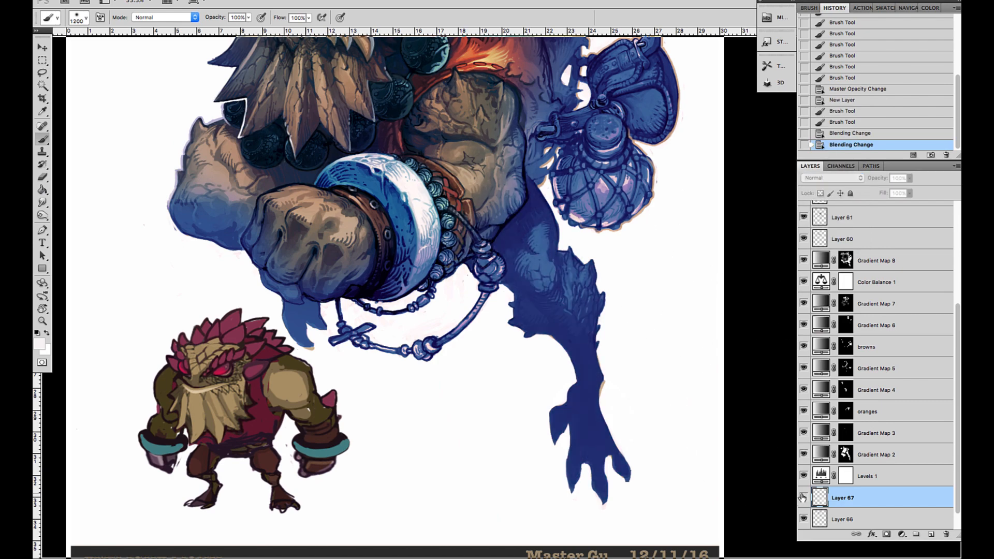